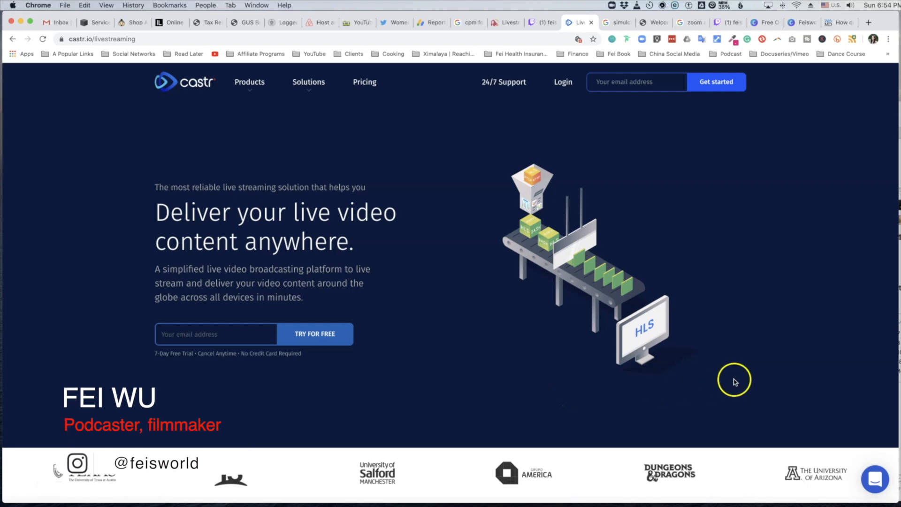
mouse_move(729, 383)
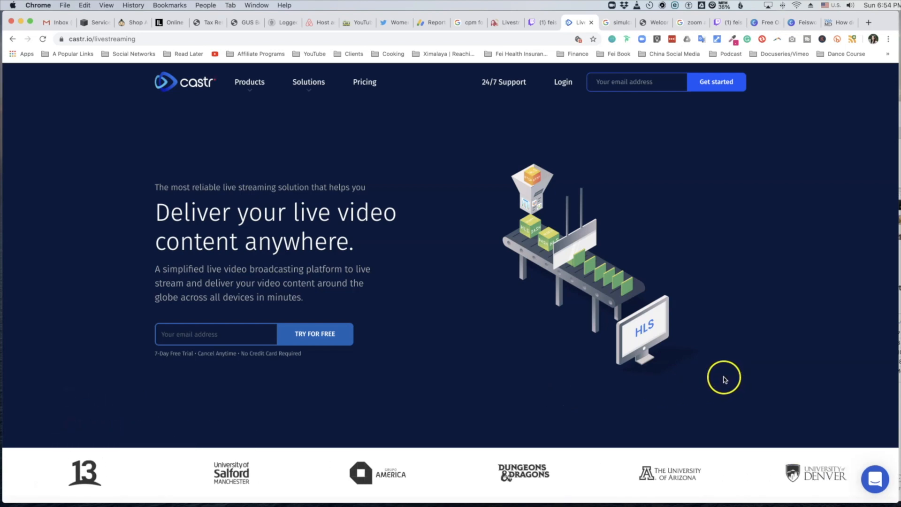
mouse_move(722, 378)
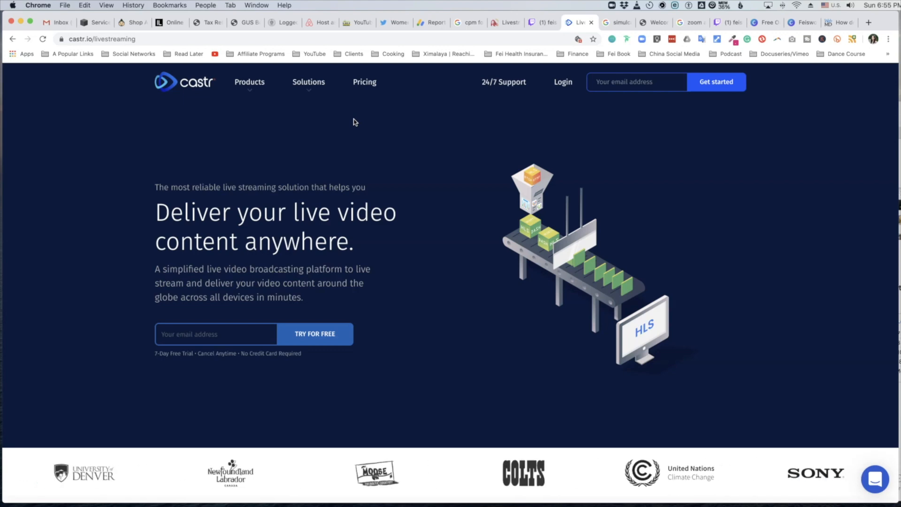
Step: Sign up for a free Castr account with the feisworld@ email, accepting the suggested name, and create it
left_click(387, 179)
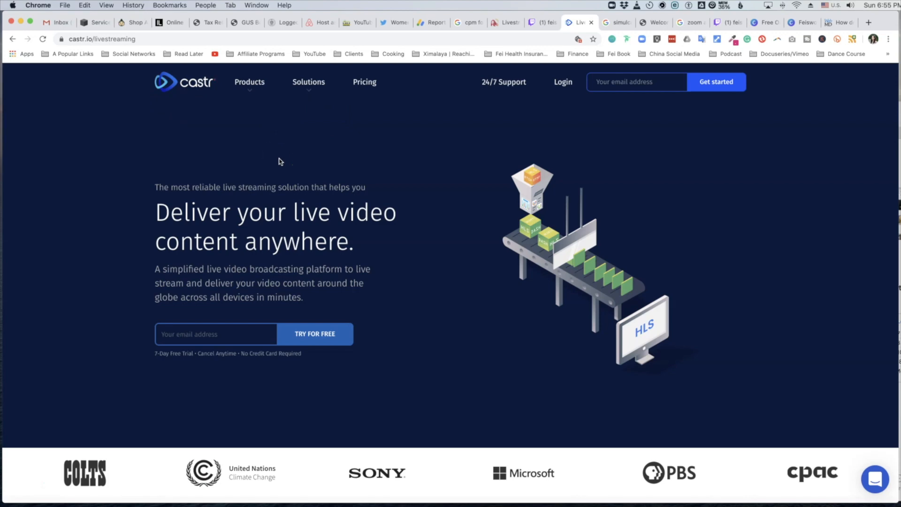
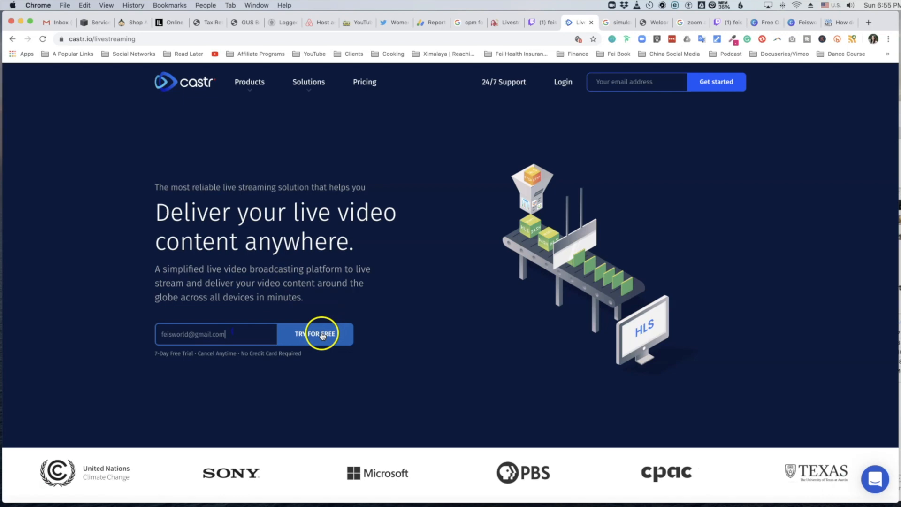
left_click(315, 334)
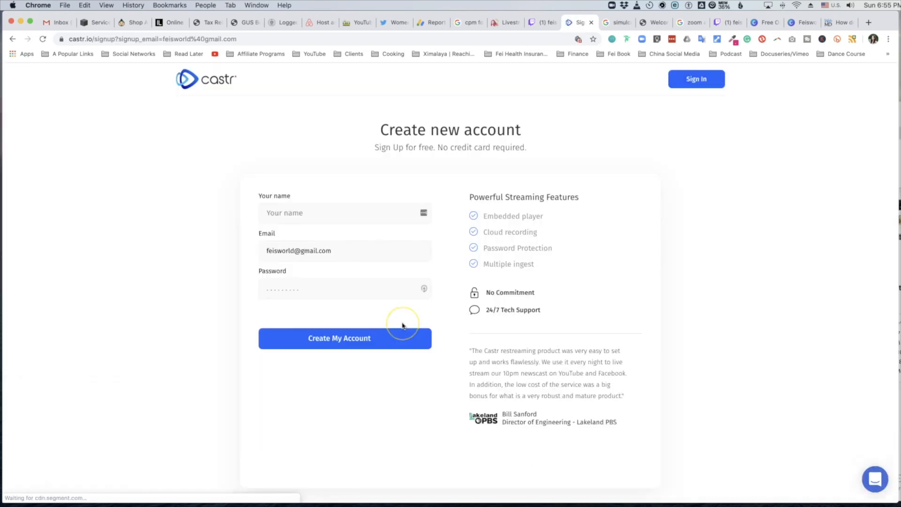
left_click(344, 213)
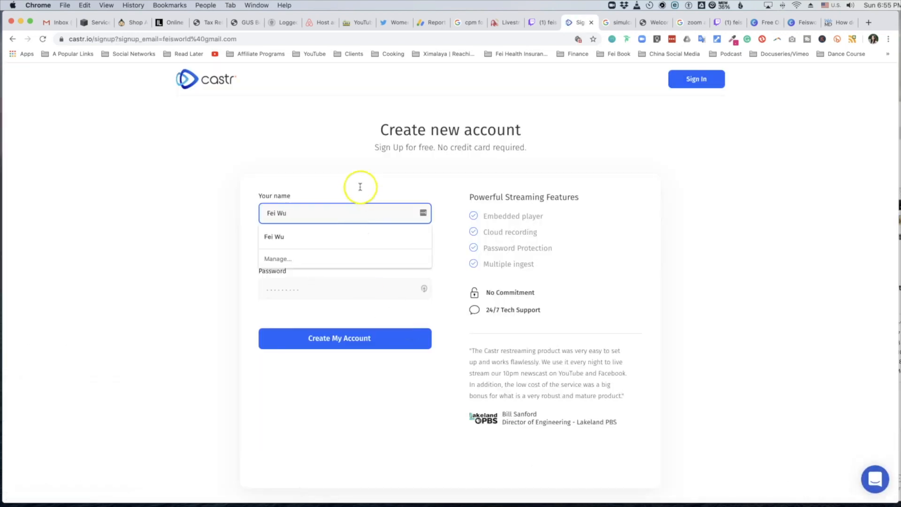
left_click(344, 288)
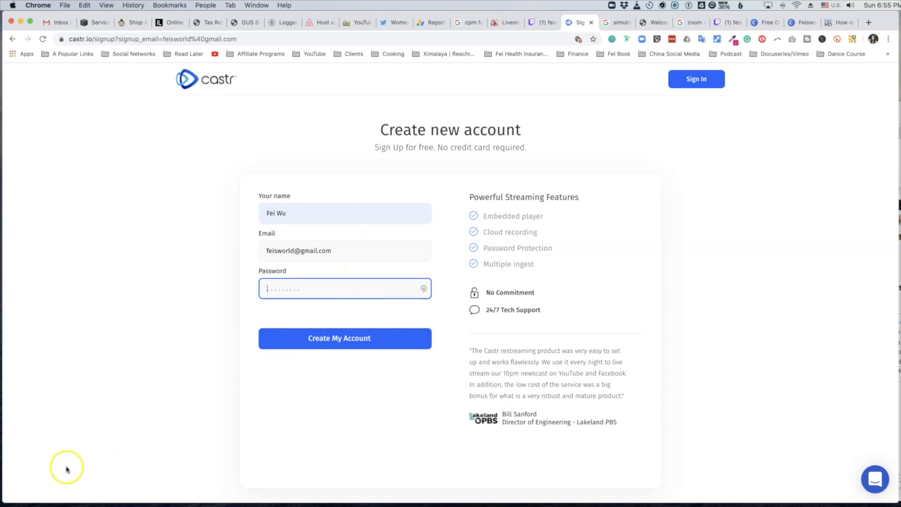
left_click(344, 338)
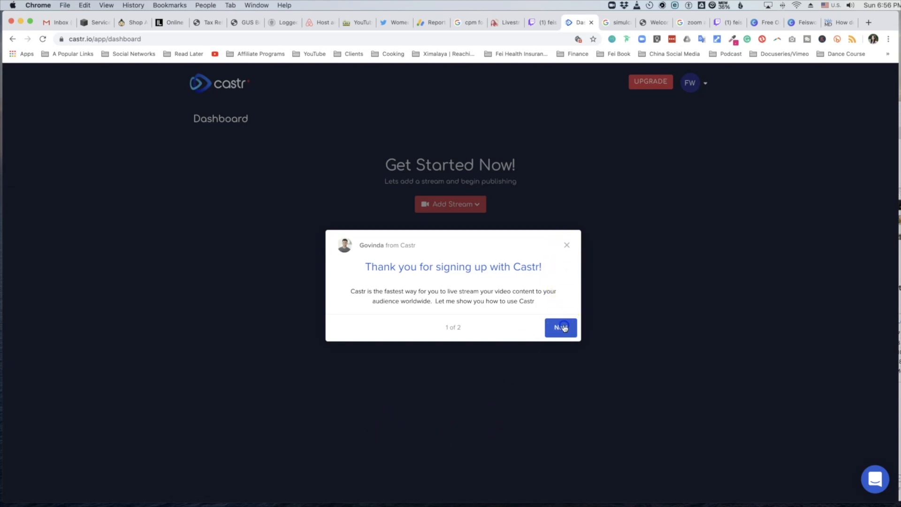
Step: Dismiss the welcome message to reveal the empty Get Started Now dashboard
left_click(560, 326)
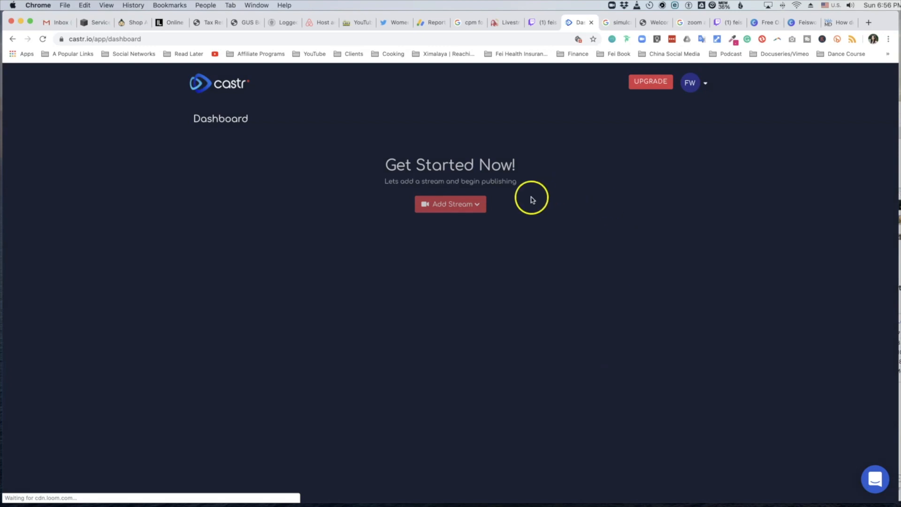
mouse_move(506, 213)
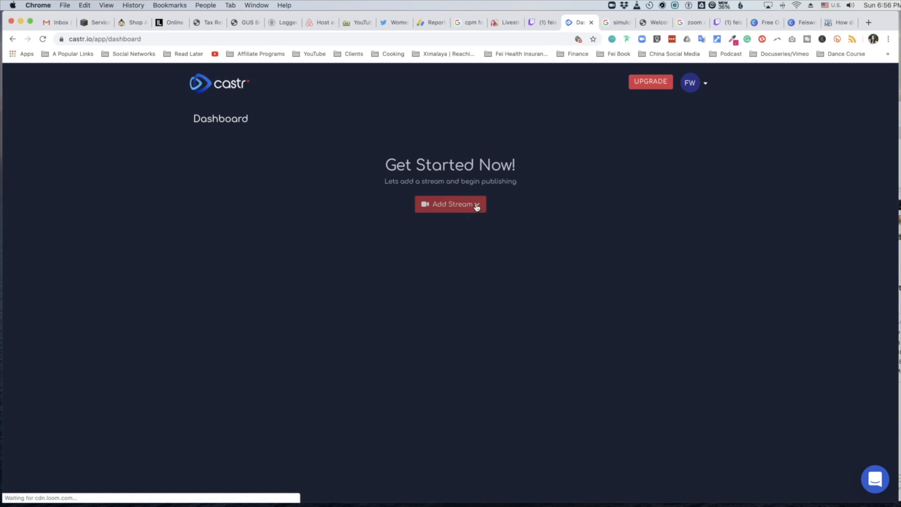
mouse_move(477, 206)
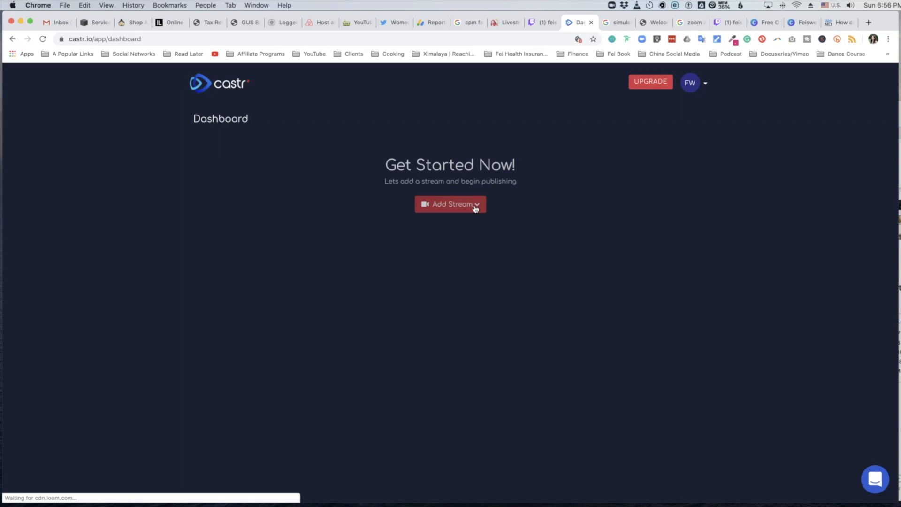
Step: Choose New Simulcast from the Add Stream list, prompting the simulcast trial offer
left_click(449, 204)
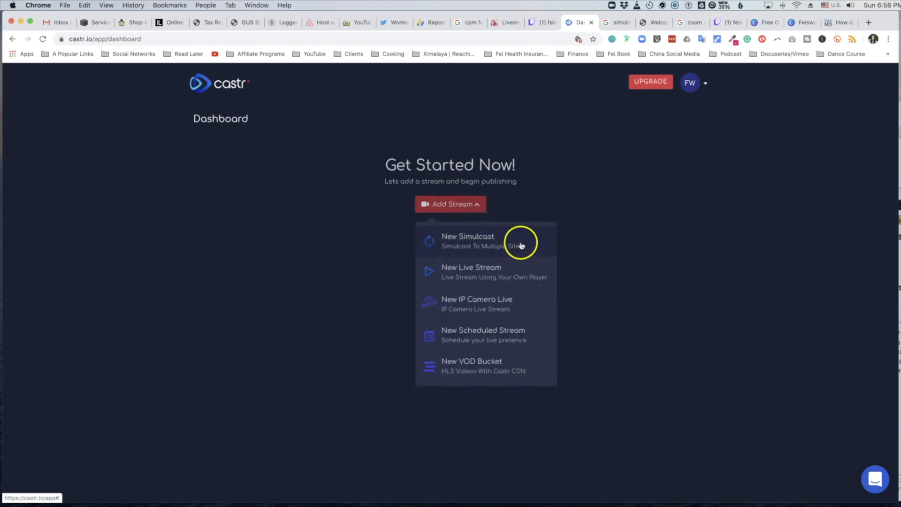
mouse_move(533, 243)
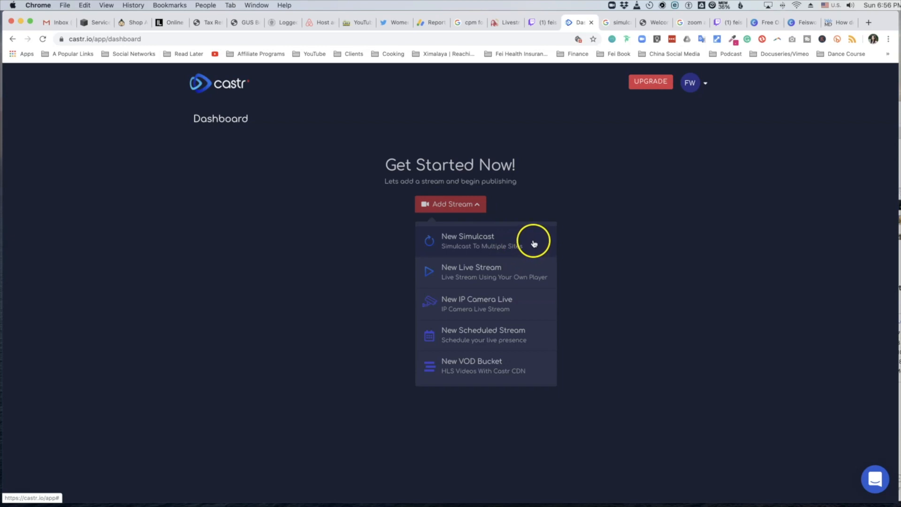
mouse_move(534, 282)
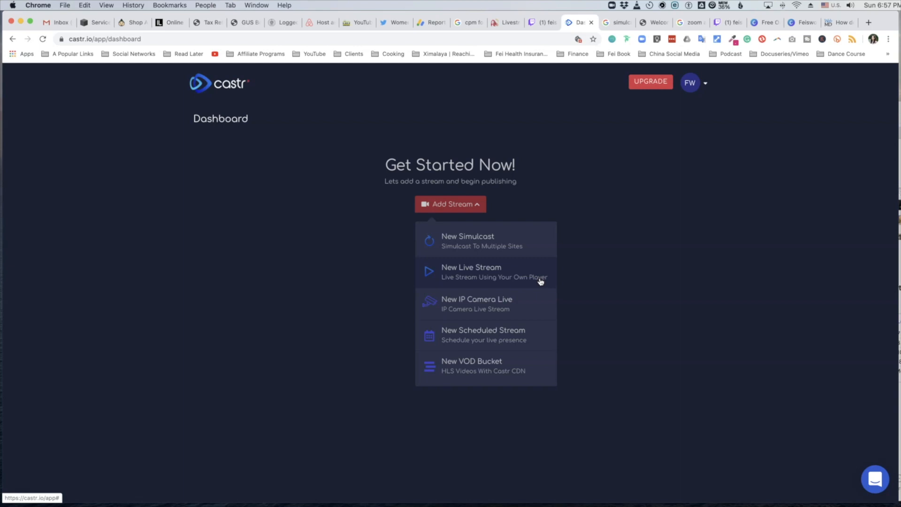
left_click(485, 240)
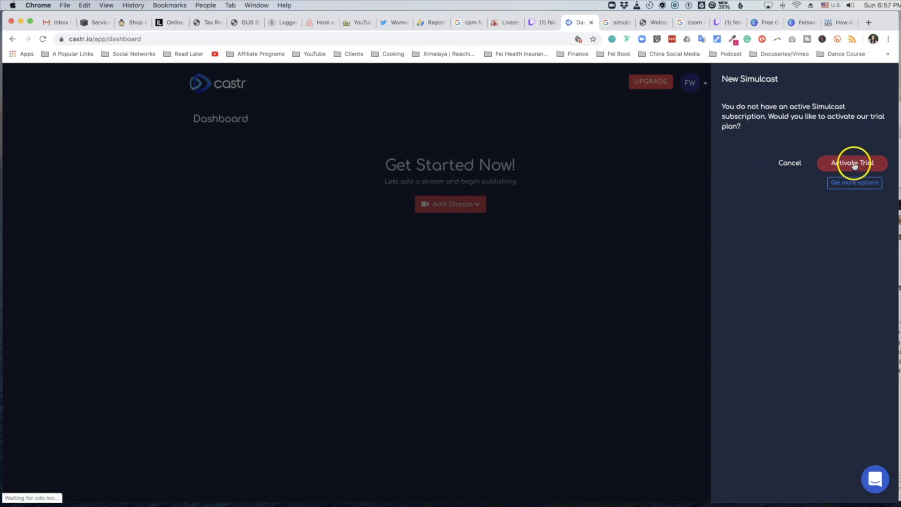
Step: Activate the simulcast trial and name the stream #feisworld hosted in US-East (New York, NY)
left_click(852, 162)
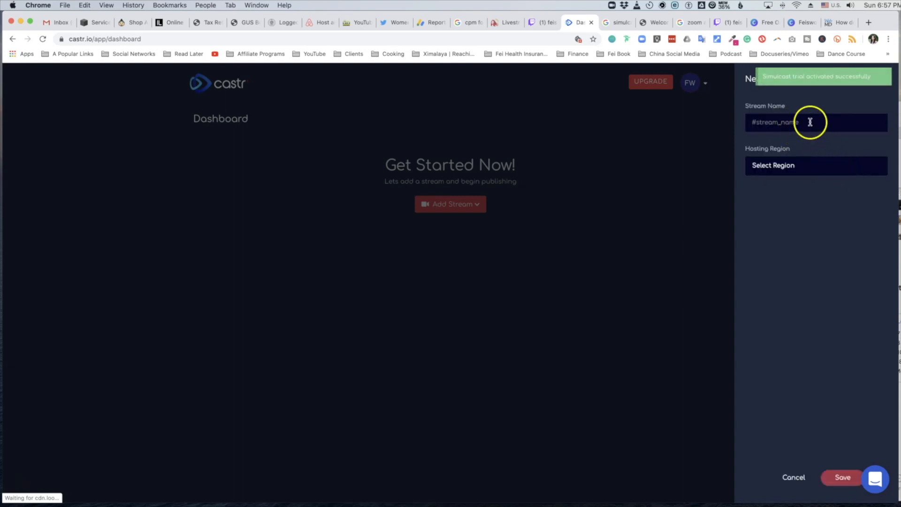
left_click(810, 122)
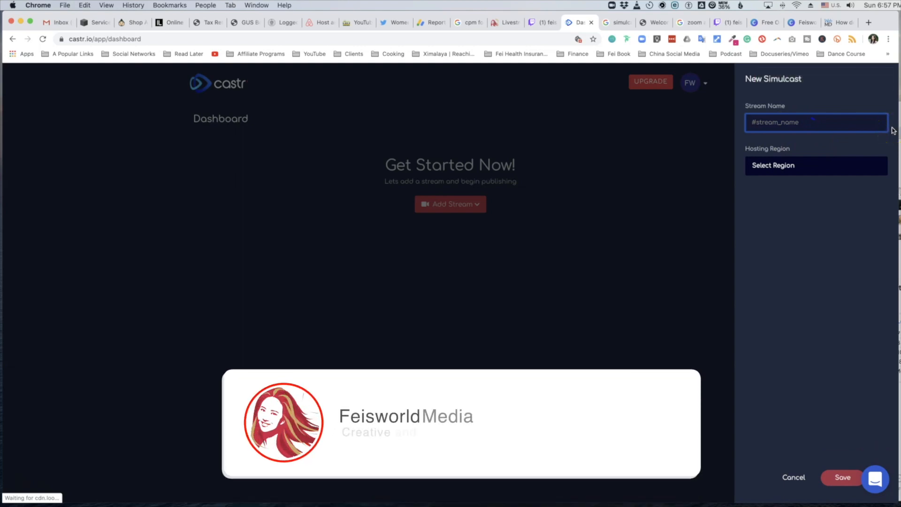
type("@fei")
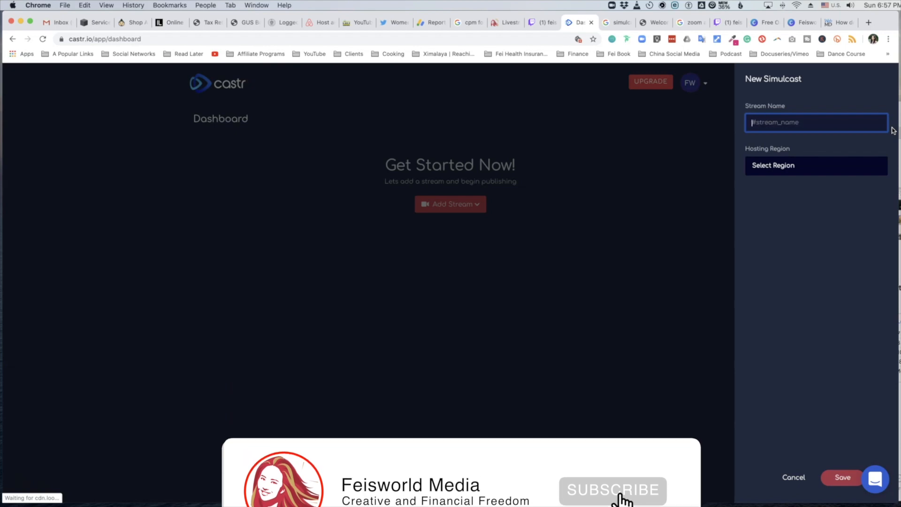
type("#feisworld")
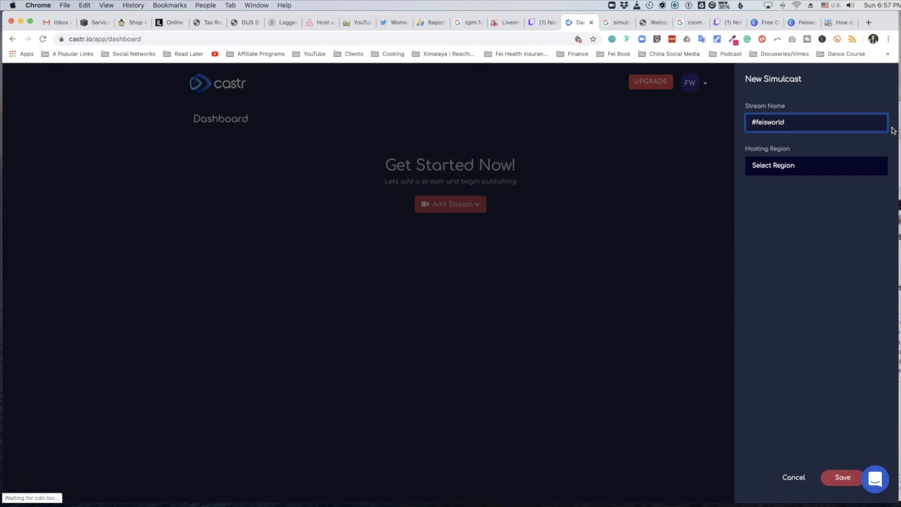
left_click(814, 165)
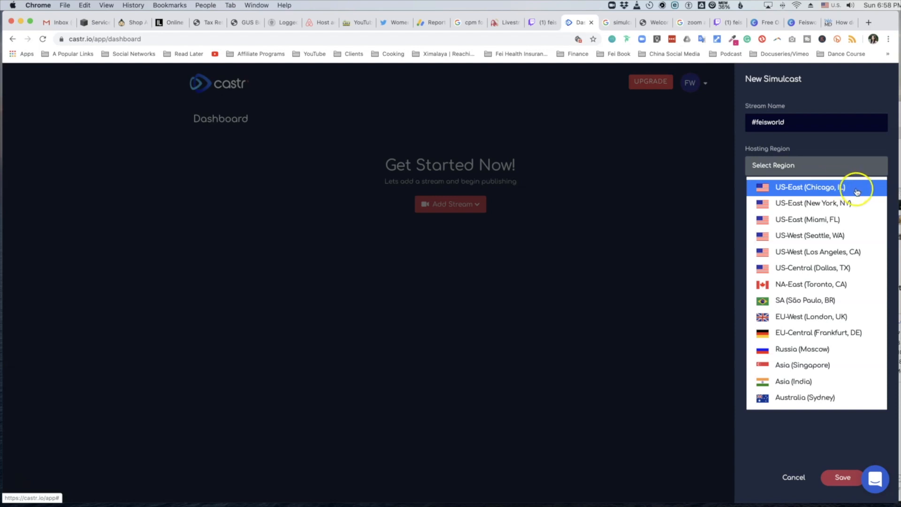
left_click(813, 203)
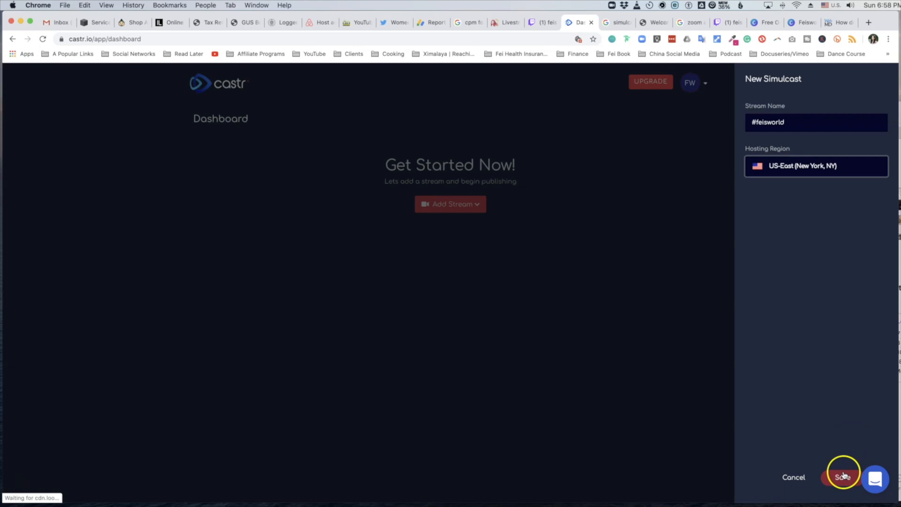
Step: Save the #feisworld simulcast stream and step through the onboarding tour to its close
left_click(842, 477)
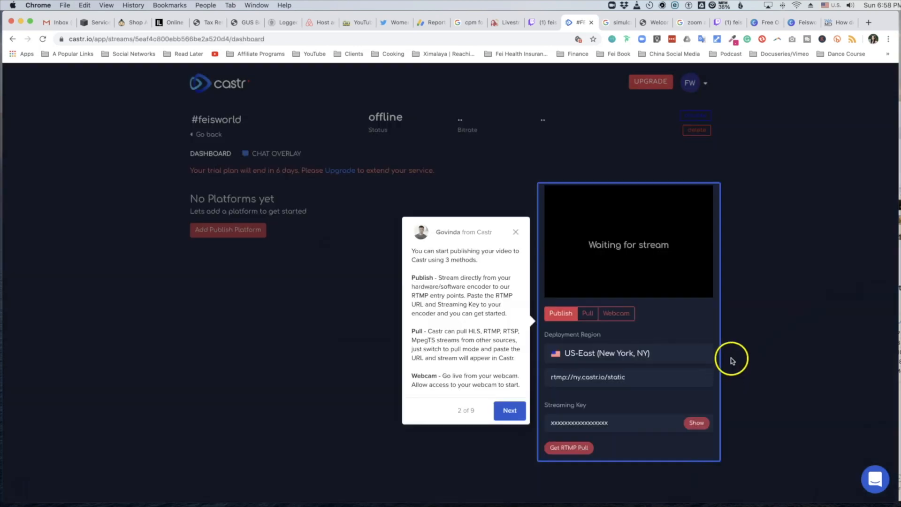
mouse_move(731, 358)
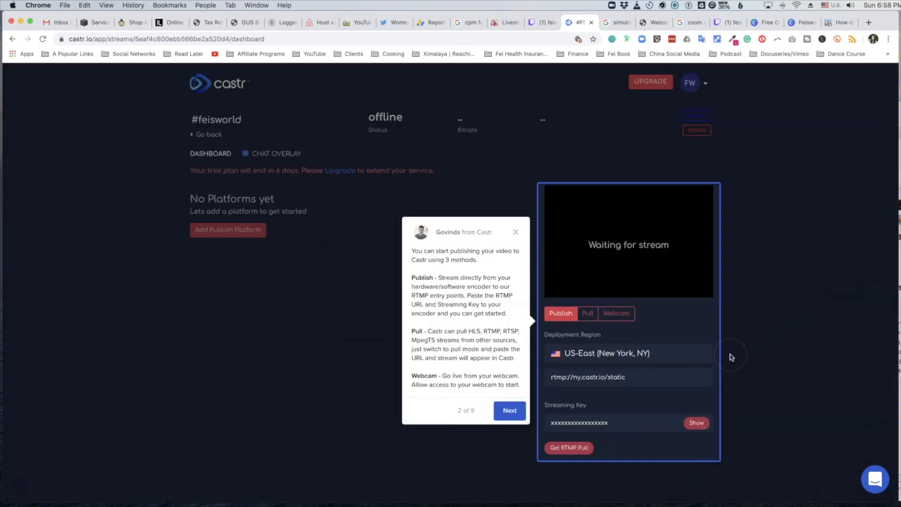
left_click(508, 410)
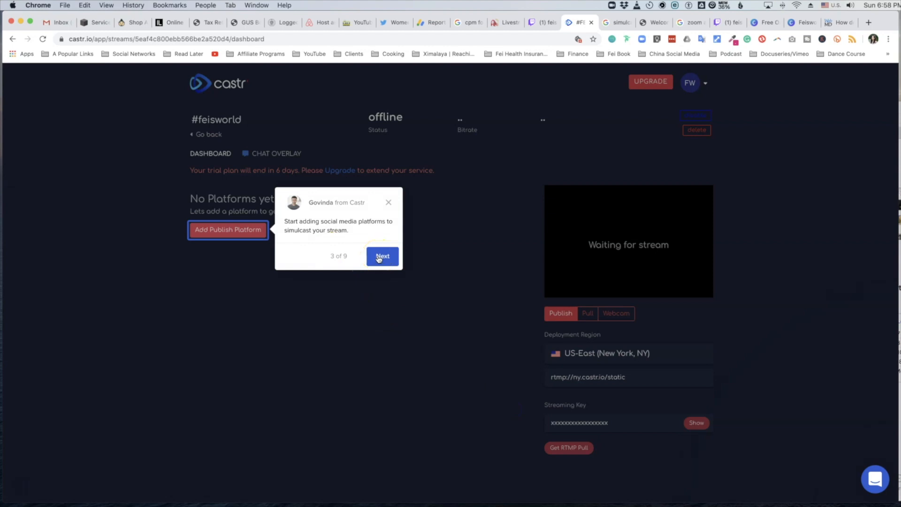
left_click(382, 256)
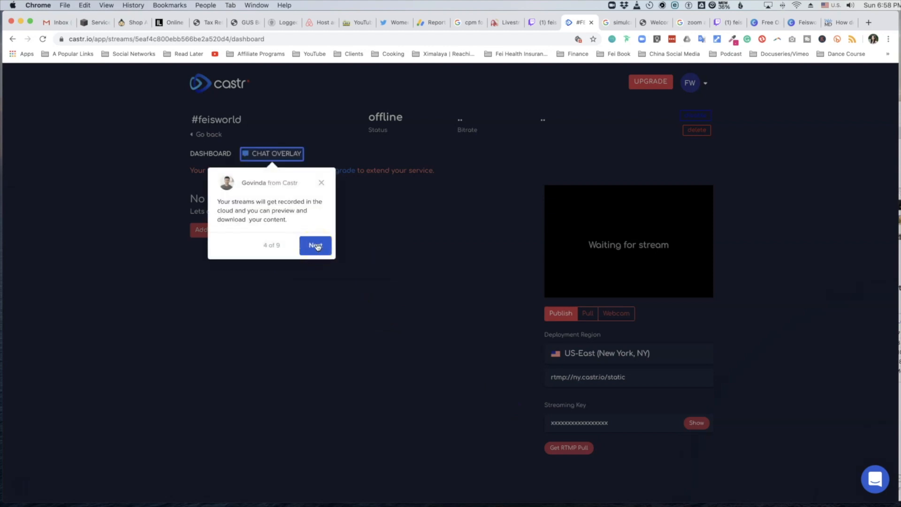
left_click(315, 245)
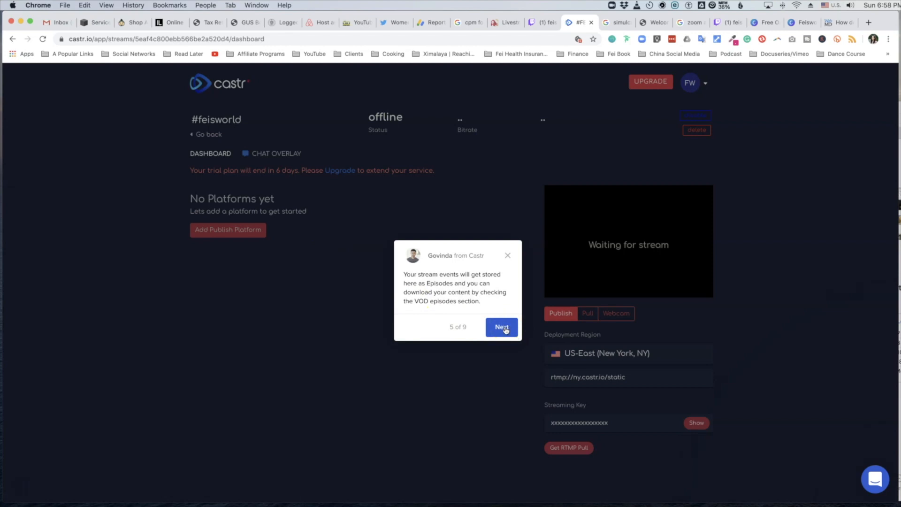
left_click(500, 326)
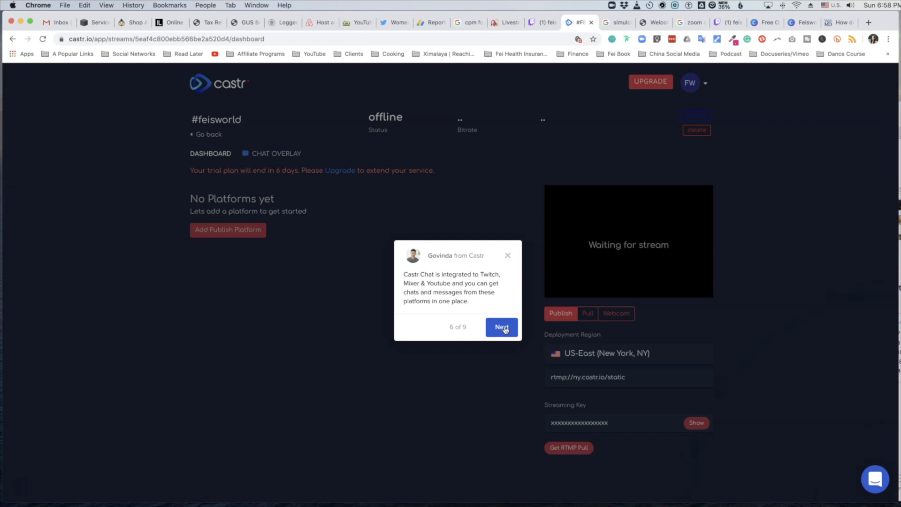
left_click(501, 327)
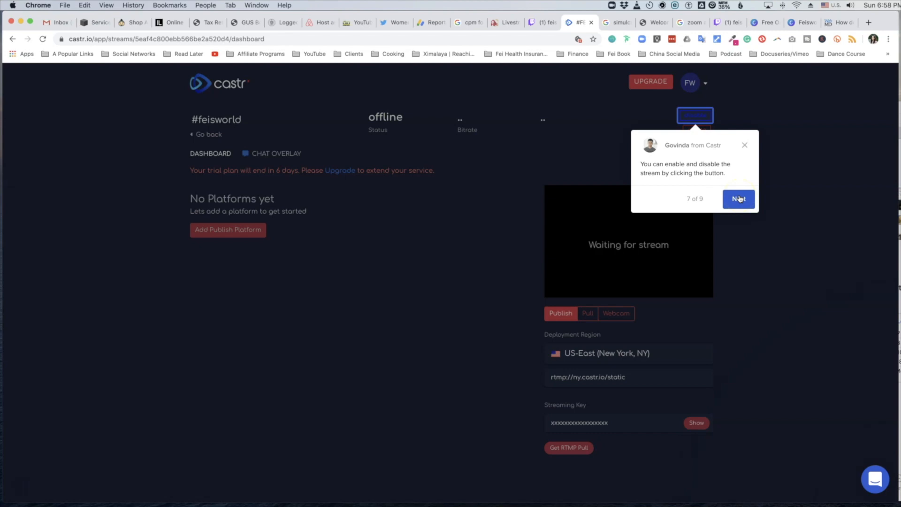
left_click(739, 199)
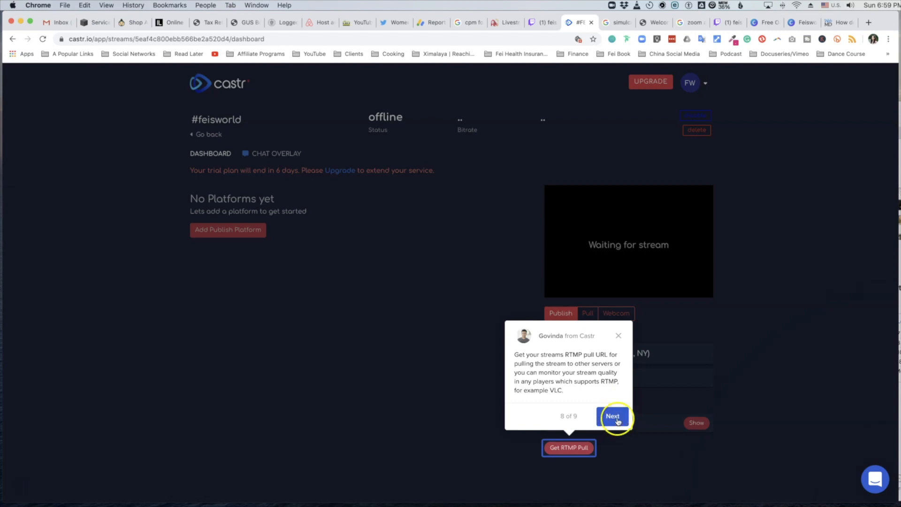
left_click(613, 416)
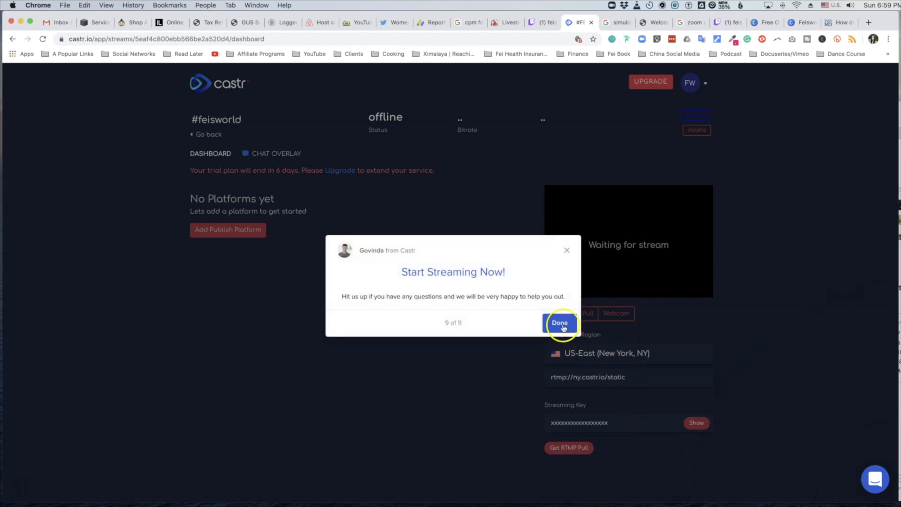
left_click(558, 322)
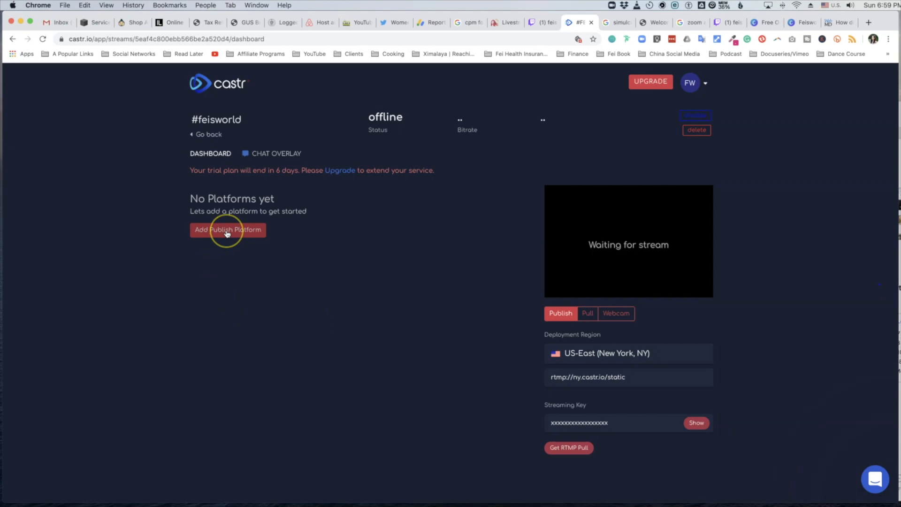
Step: Start adding a publish platform to the #feisworld stream
left_click(228, 229)
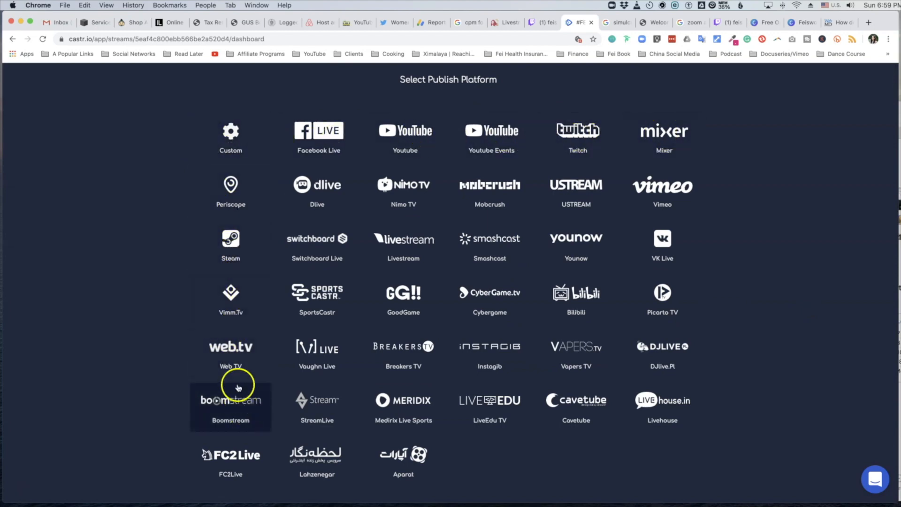
mouse_move(287, 460)
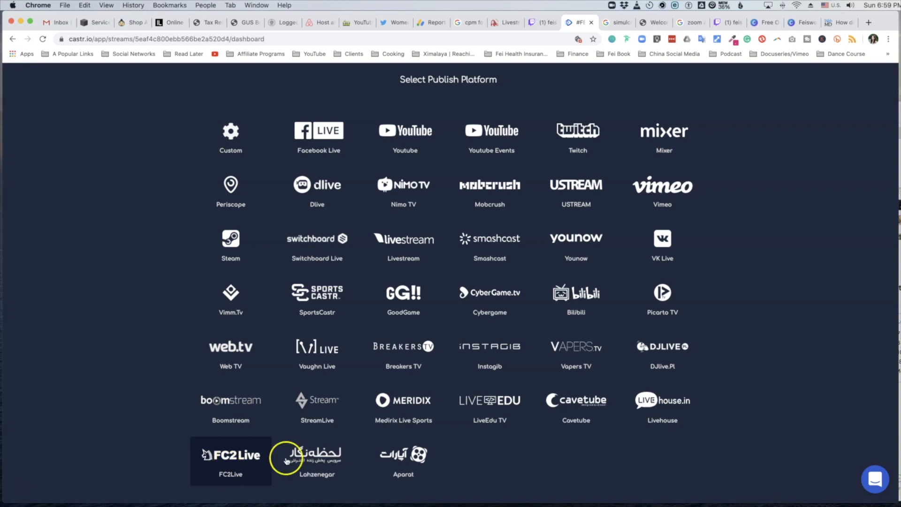
mouse_move(714, 440)
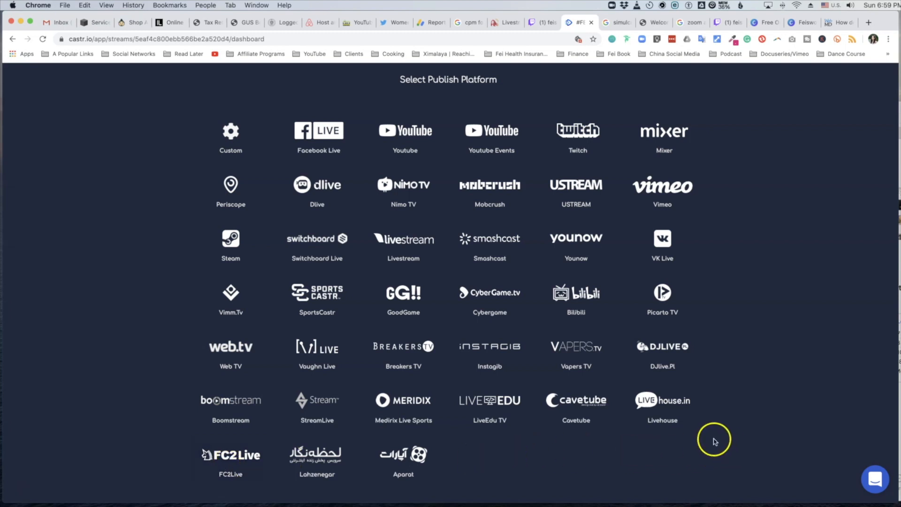
mouse_move(692, 368)
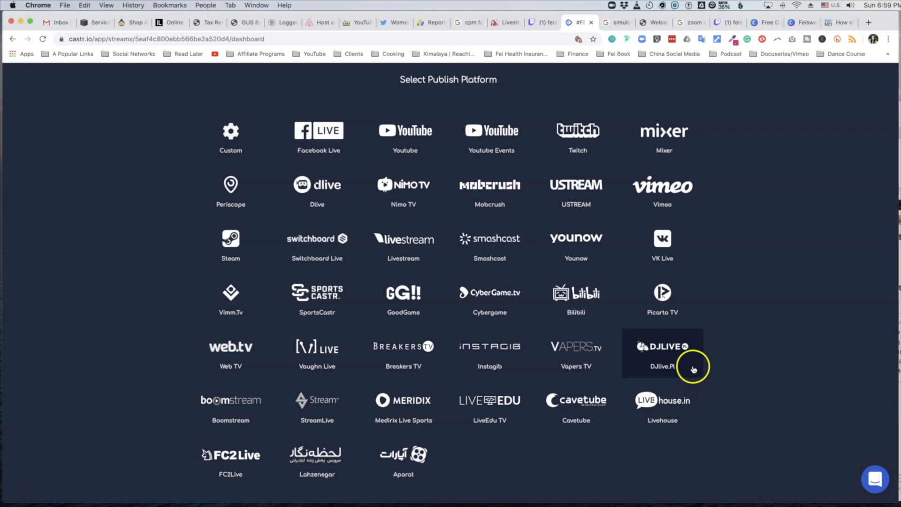
mouse_move(793, 340)
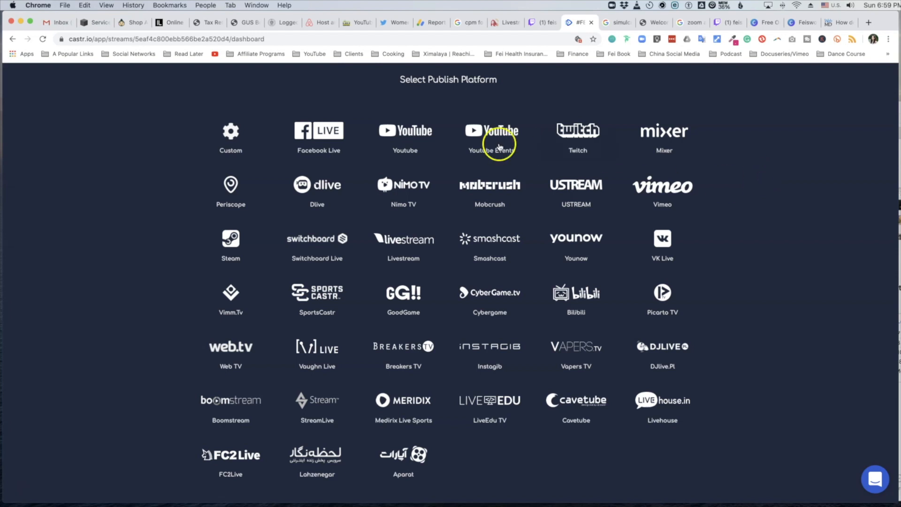
mouse_move(650, 138)
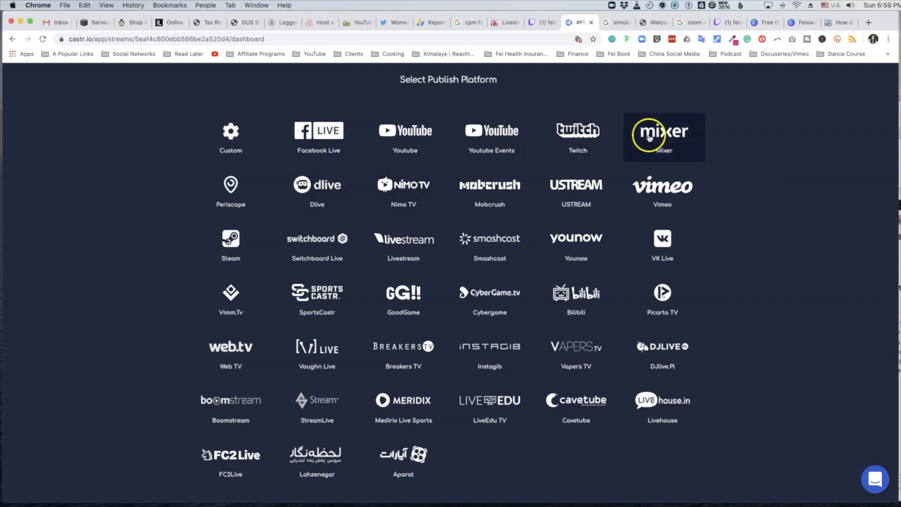
mouse_move(345, 281)
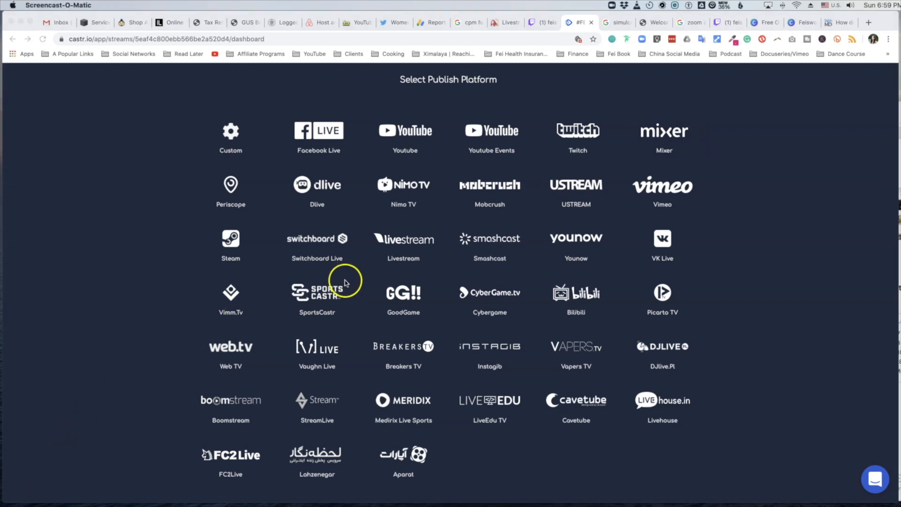
mouse_move(344, 188)
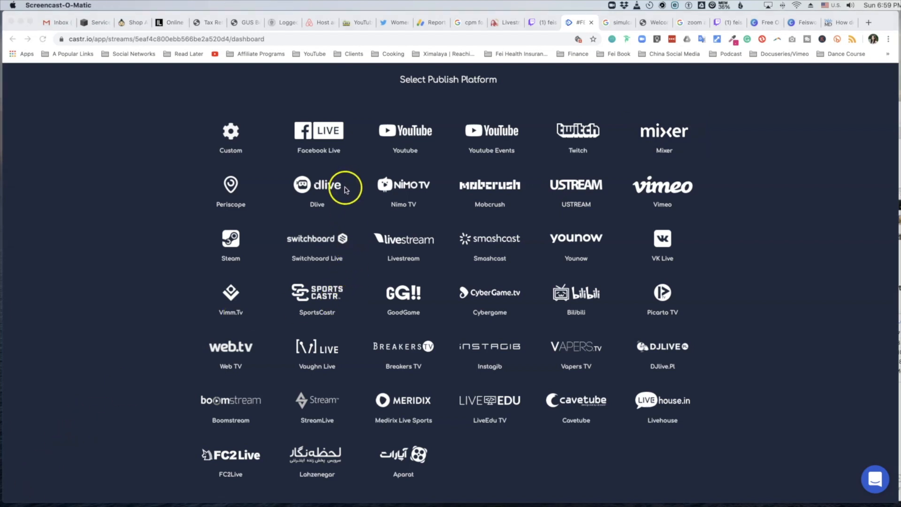
mouse_move(347, 102)
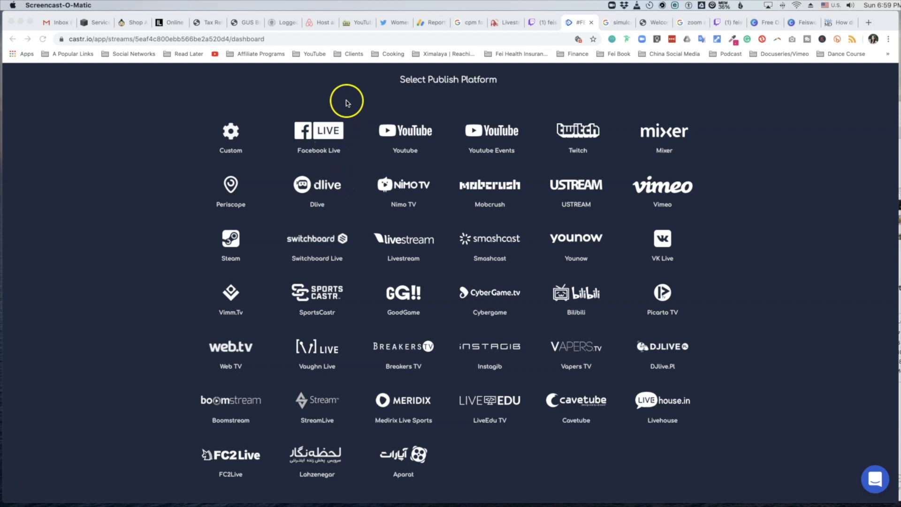
mouse_move(321, 159)
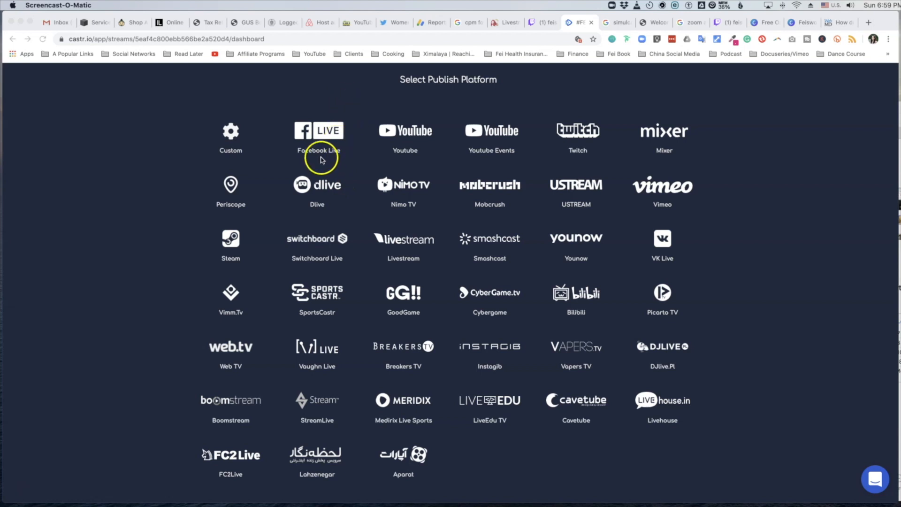
mouse_move(421, 146)
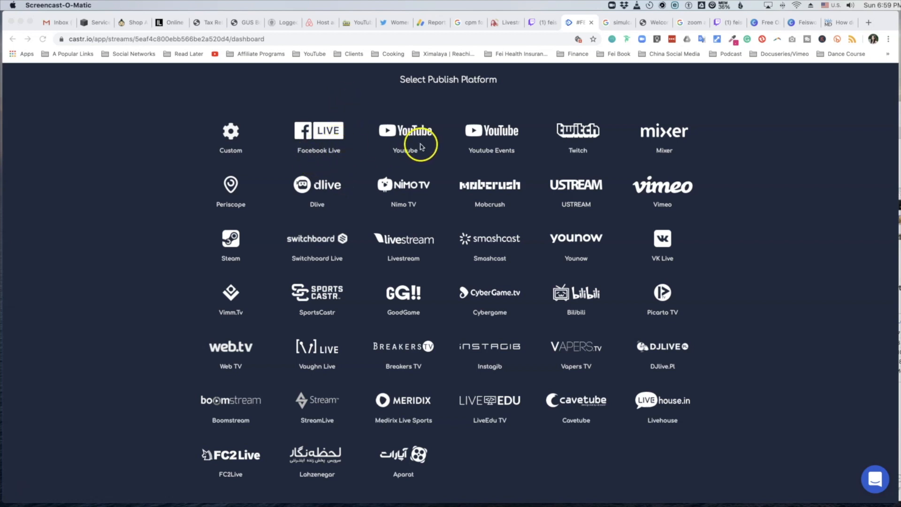
mouse_move(347, 228)
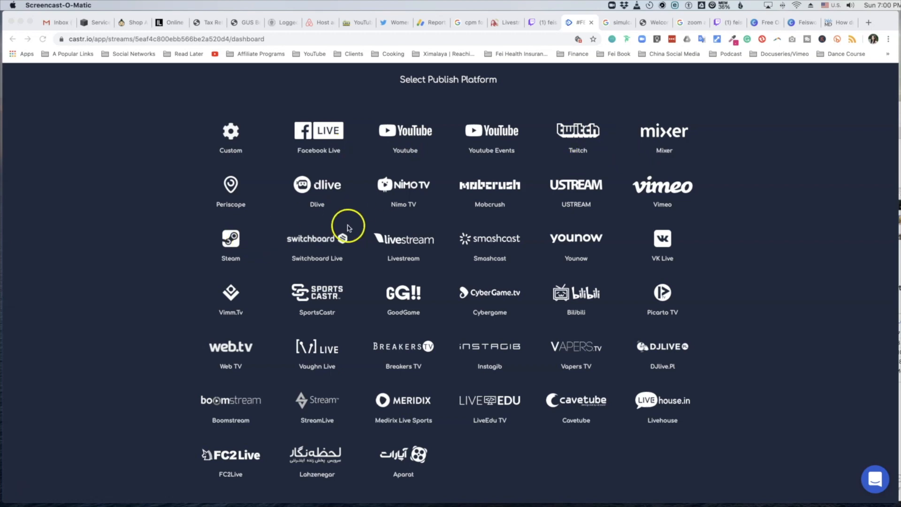
mouse_move(271, 197)
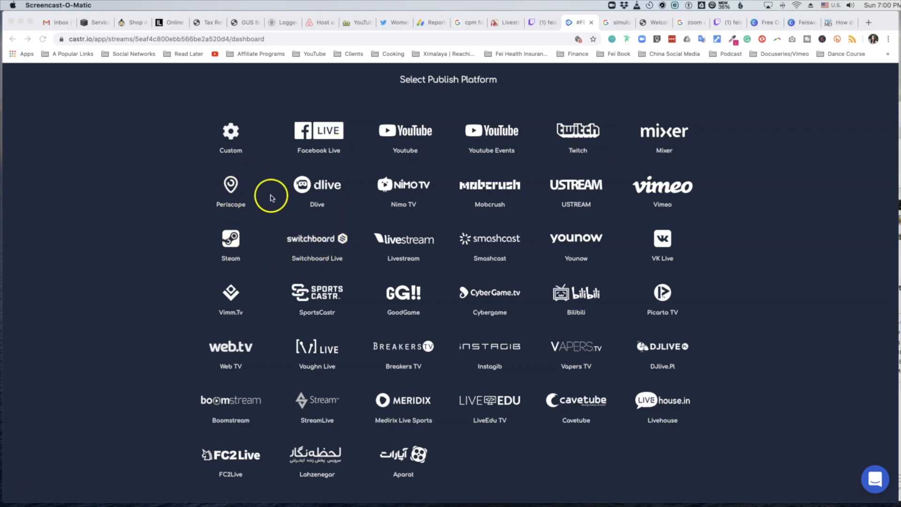
mouse_move(671, 189)
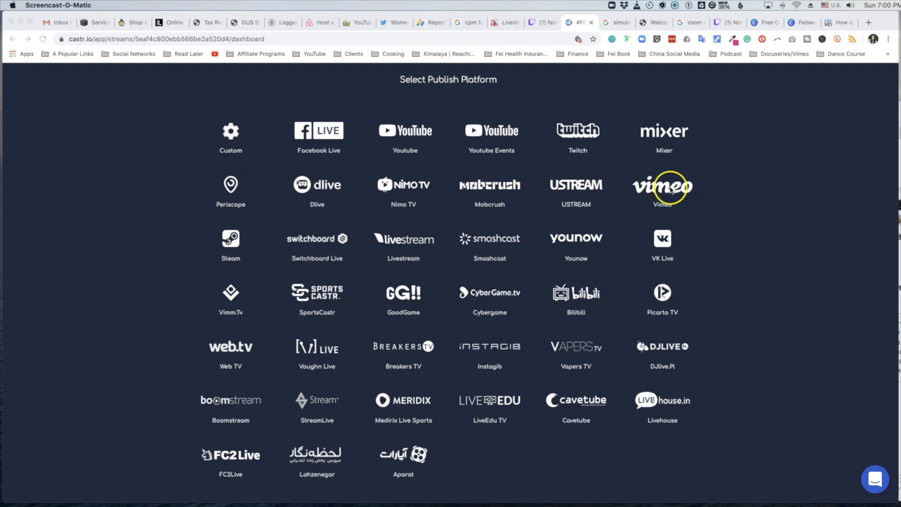
mouse_move(513, 349)
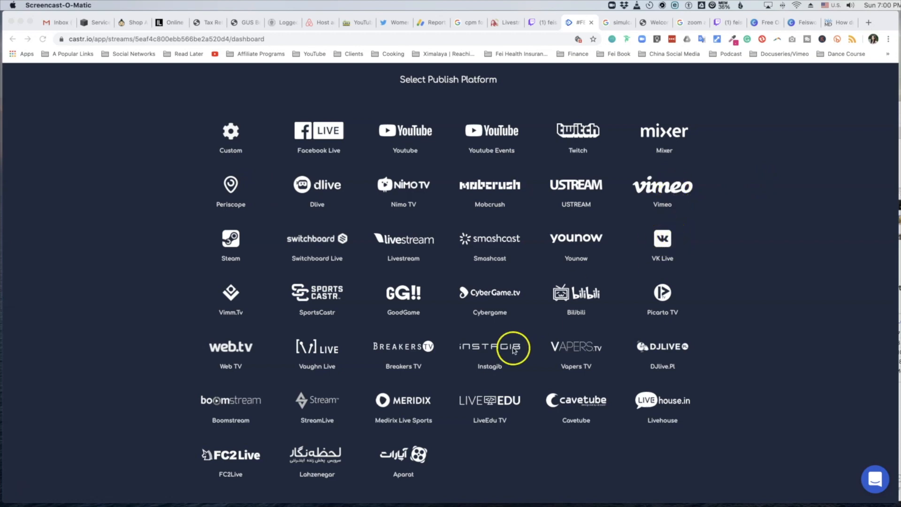
mouse_move(639, 417)
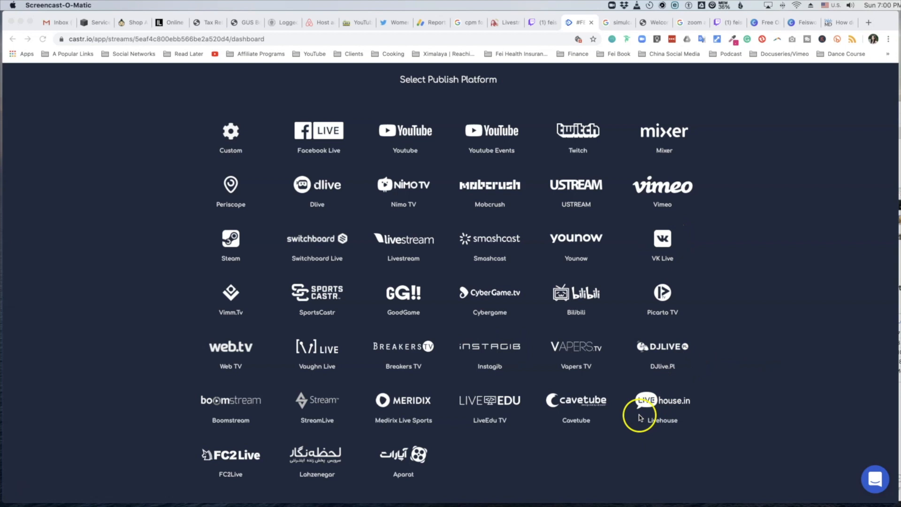
mouse_move(398, 454)
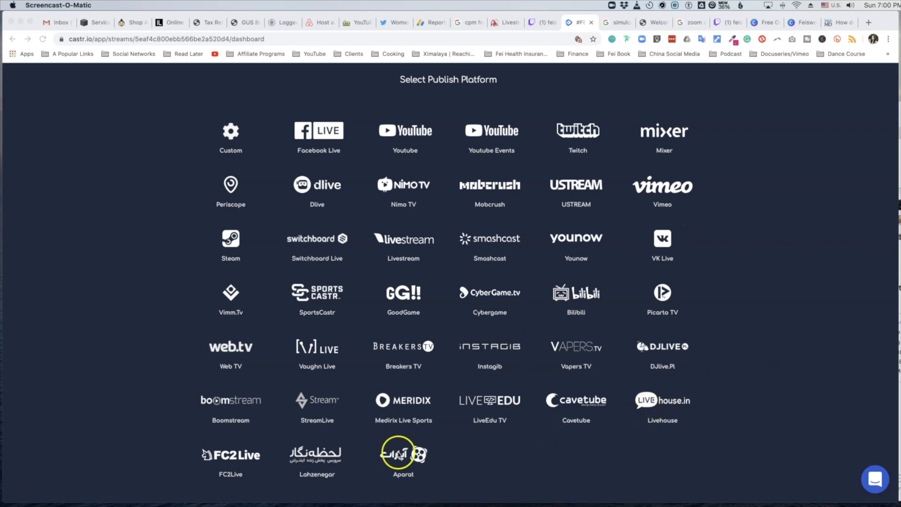
mouse_move(418, 225)
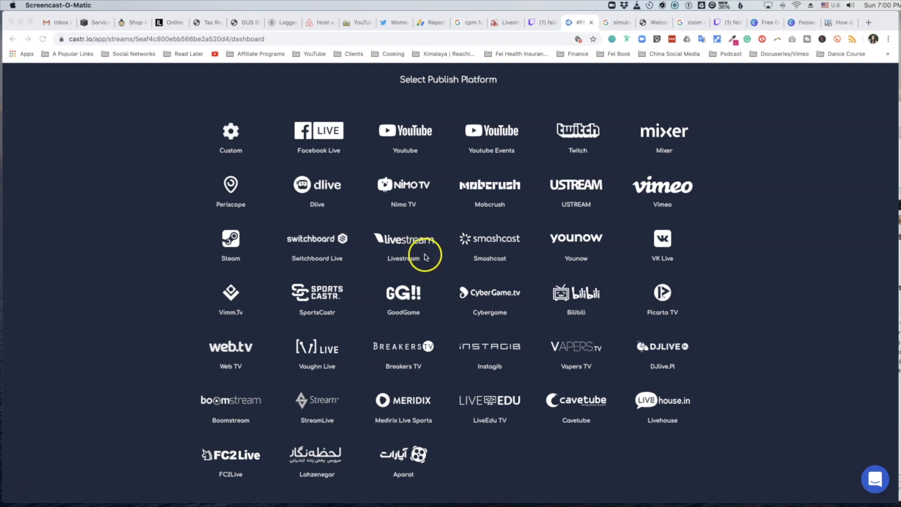
mouse_move(349, 170)
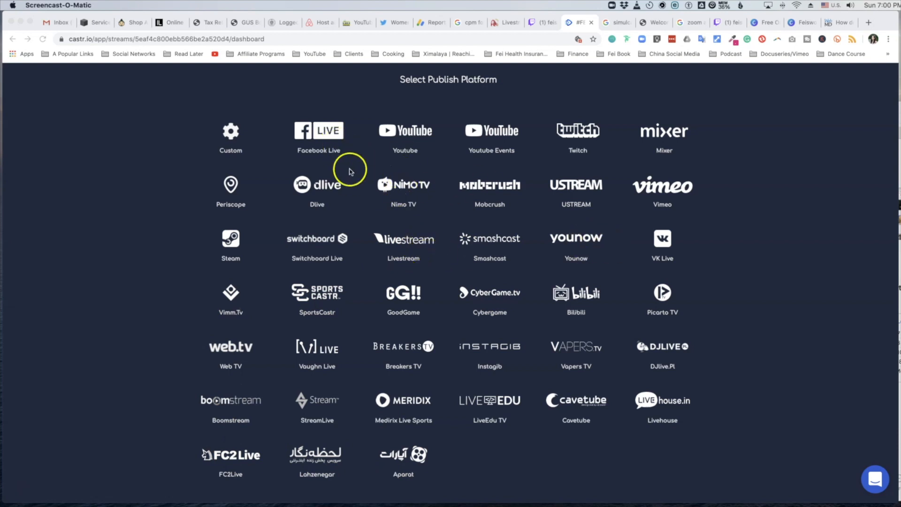
mouse_move(476, 137)
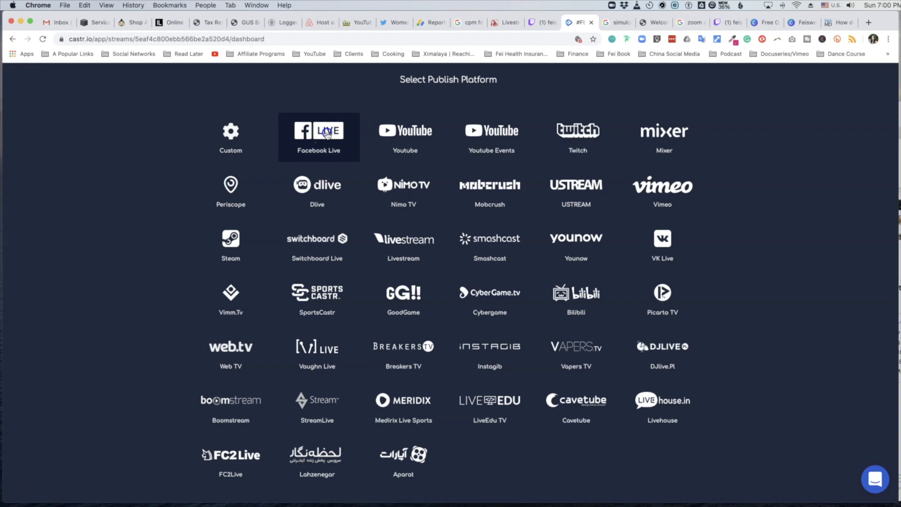
Step: Choose Facebook Live as the stream destination, showing its connection options
left_click(318, 136)
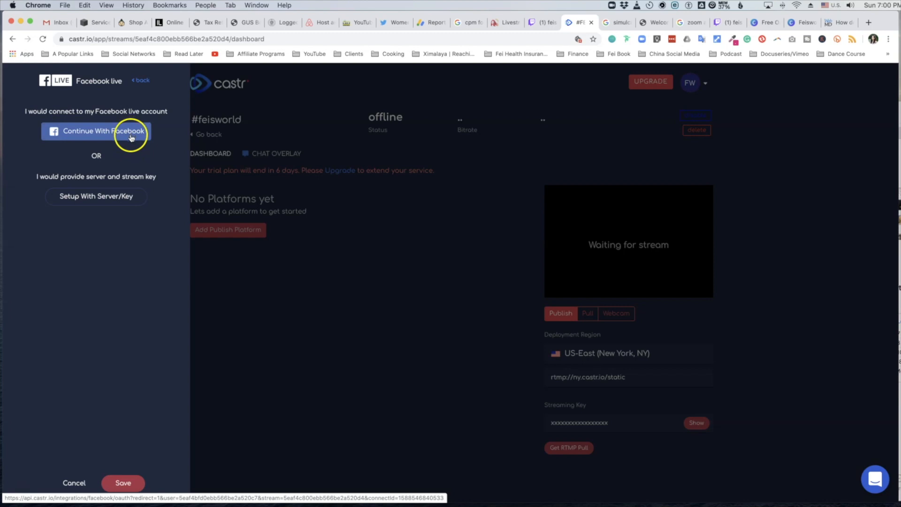
mouse_move(167, 178)
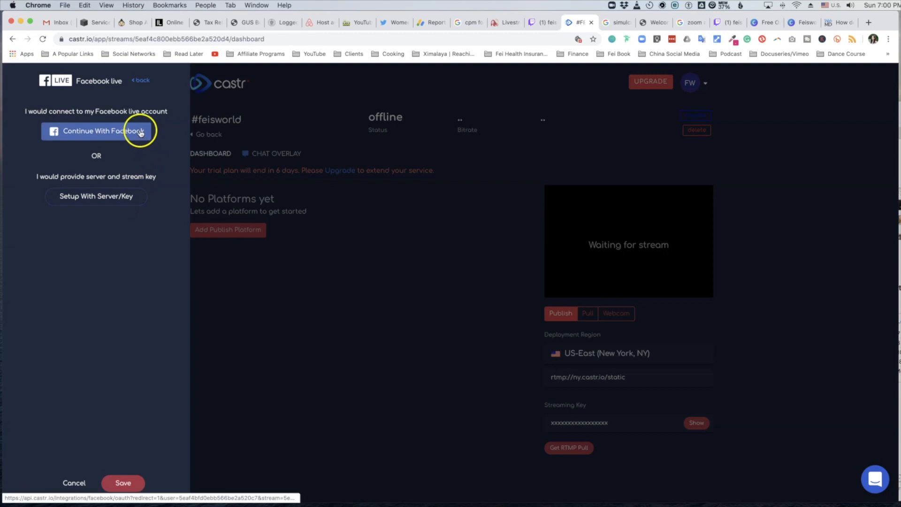
Step: Continue as the logged-in Facebook account, share name and email with Castr, and limit its posts to Only me
left_click(95, 130)
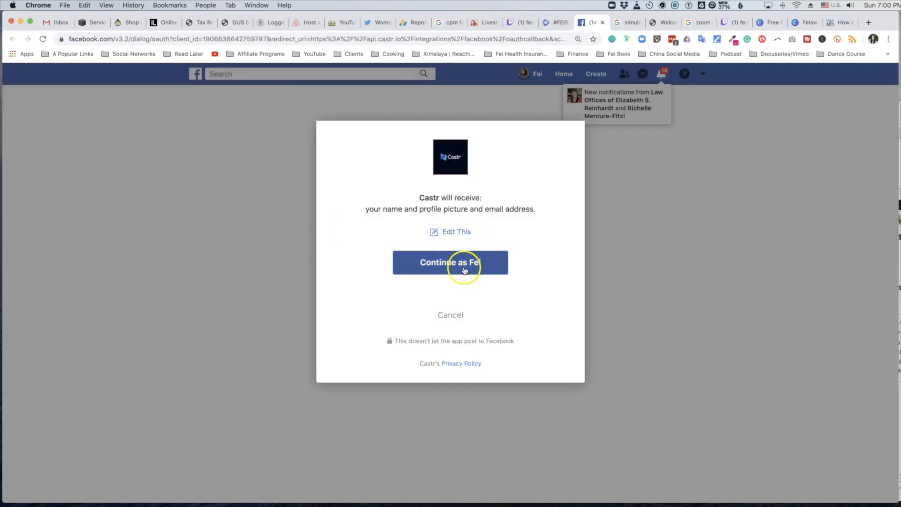
left_click(456, 232)
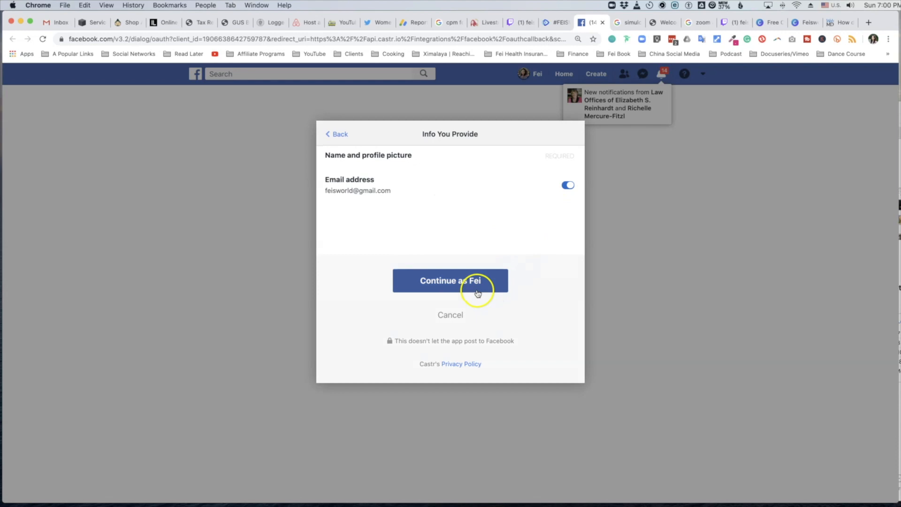
left_click(449, 280)
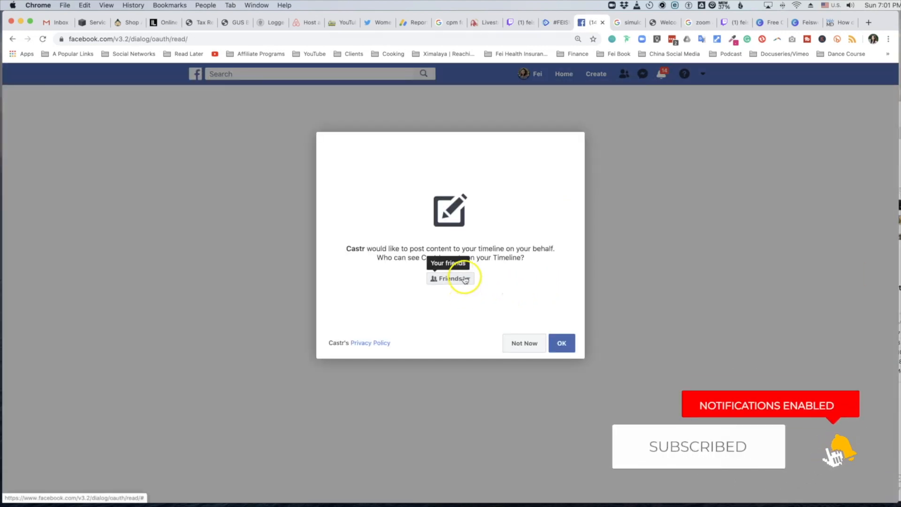
left_click(450, 278)
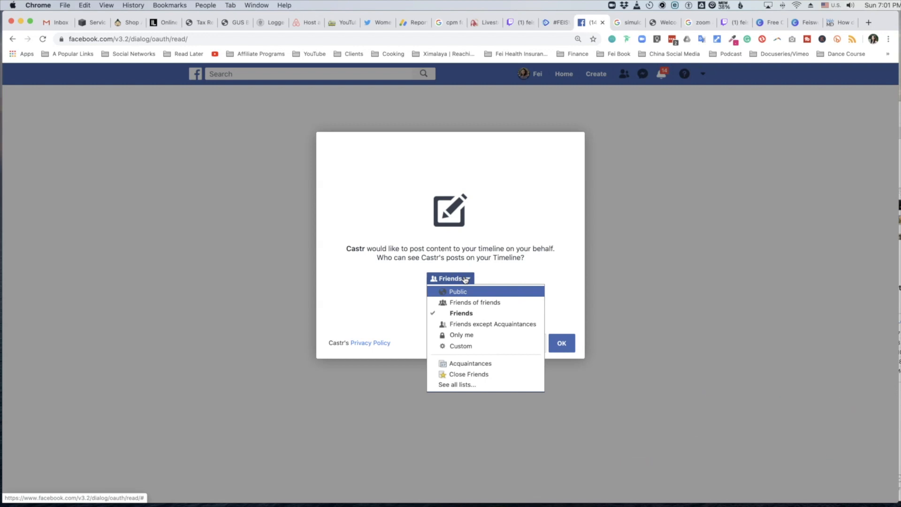
mouse_move(463, 291)
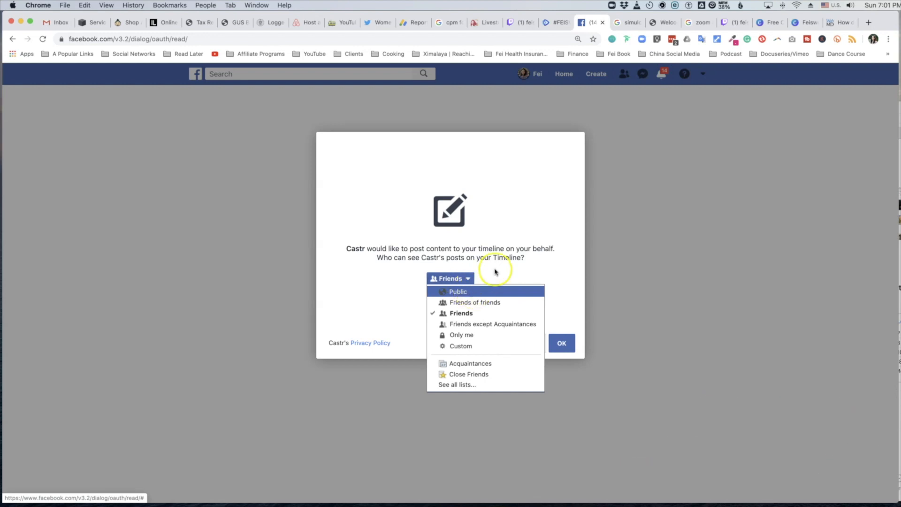
mouse_move(454, 278)
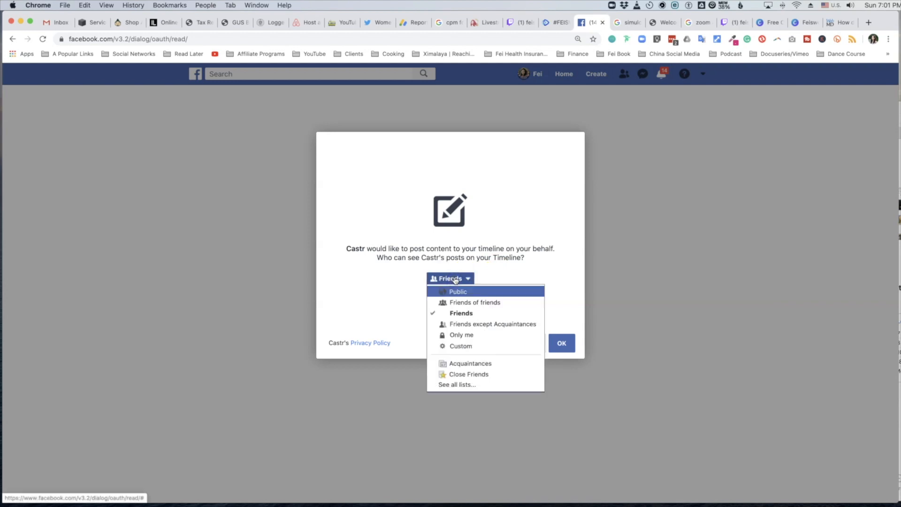
left_click(462, 334)
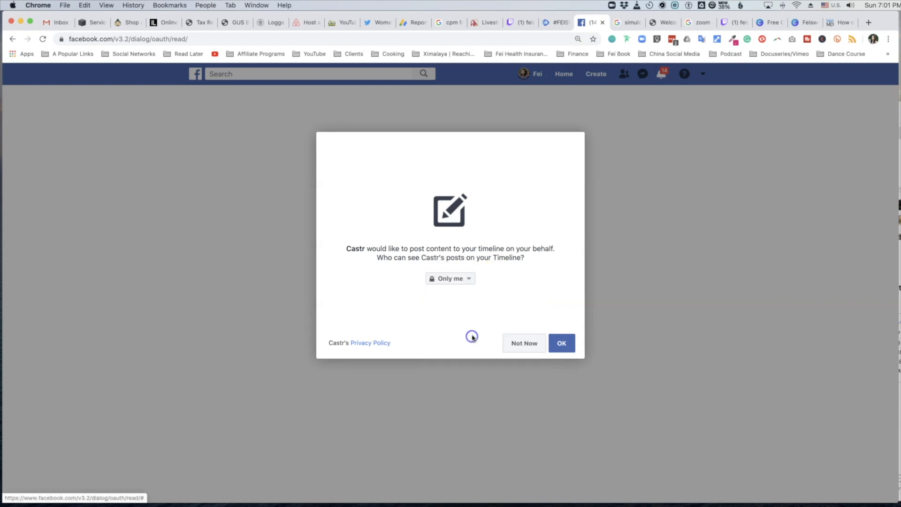
left_click(449, 277)
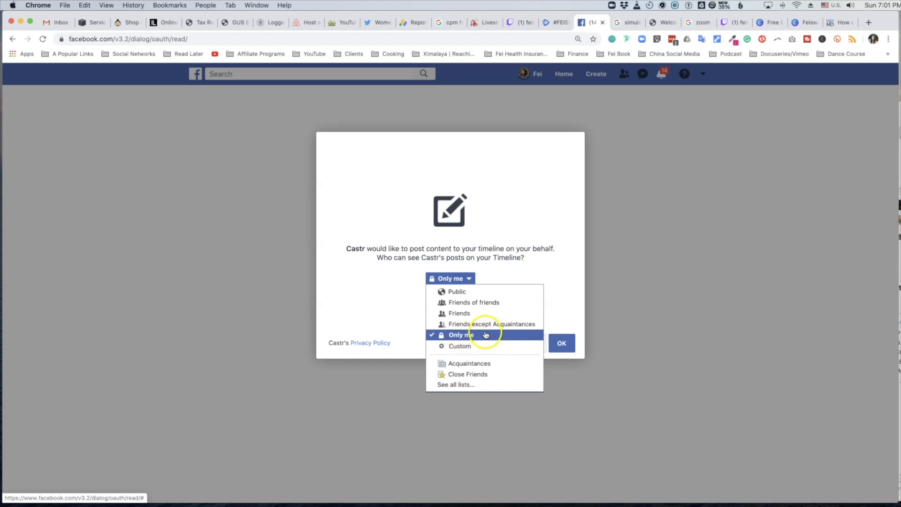
left_click(561, 342)
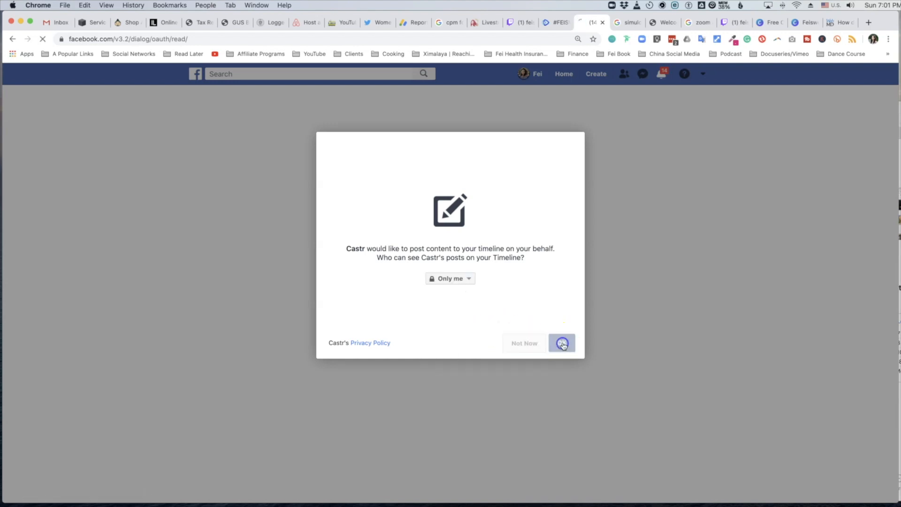
Step: Approve timeline posting, allow the Feisworld Media page and group access, finishing the Facebook connection
left_click(561, 344)
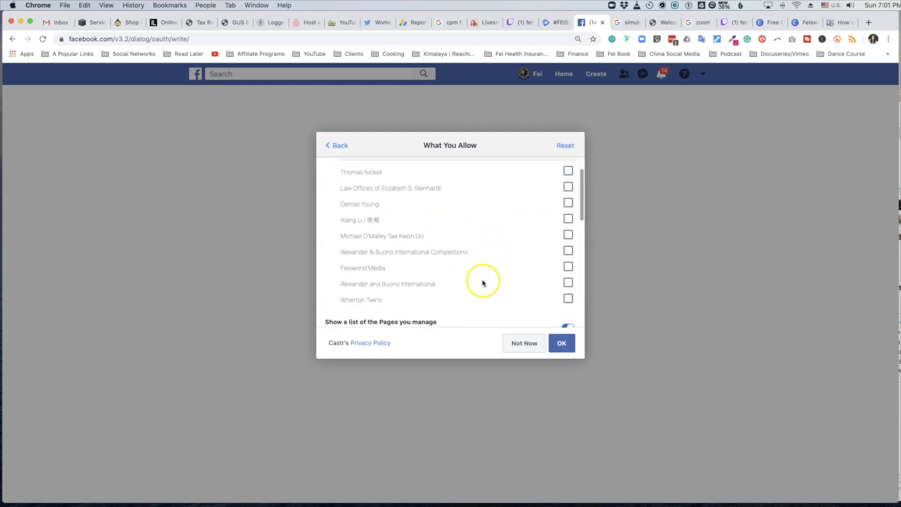
scroll("down", 3)
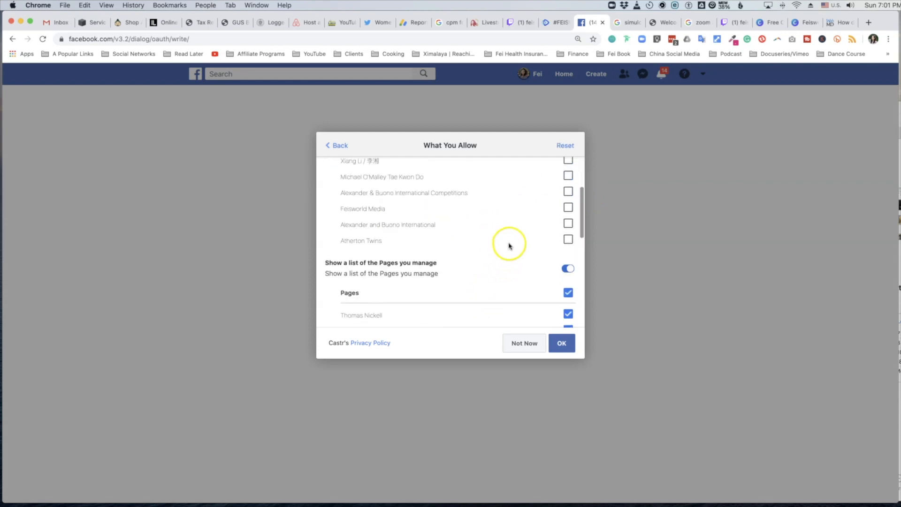
left_click(568, 208)
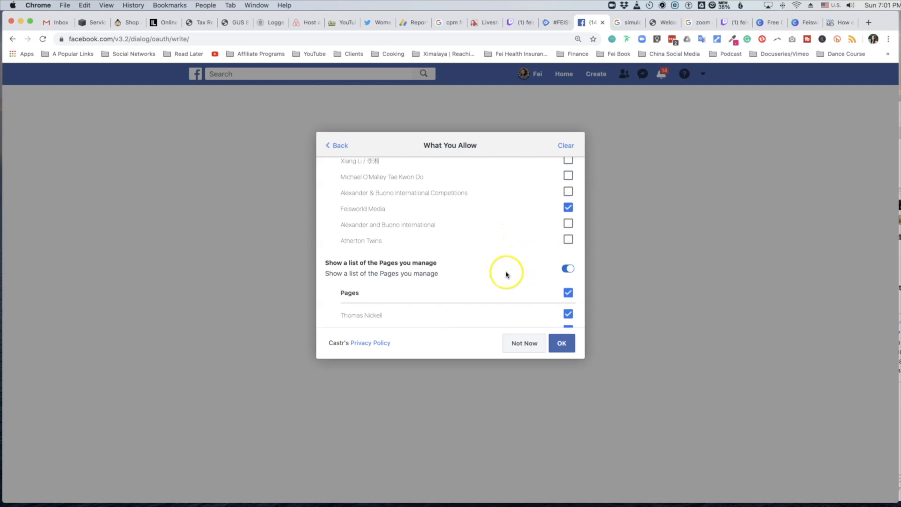
left_click(566, 267)
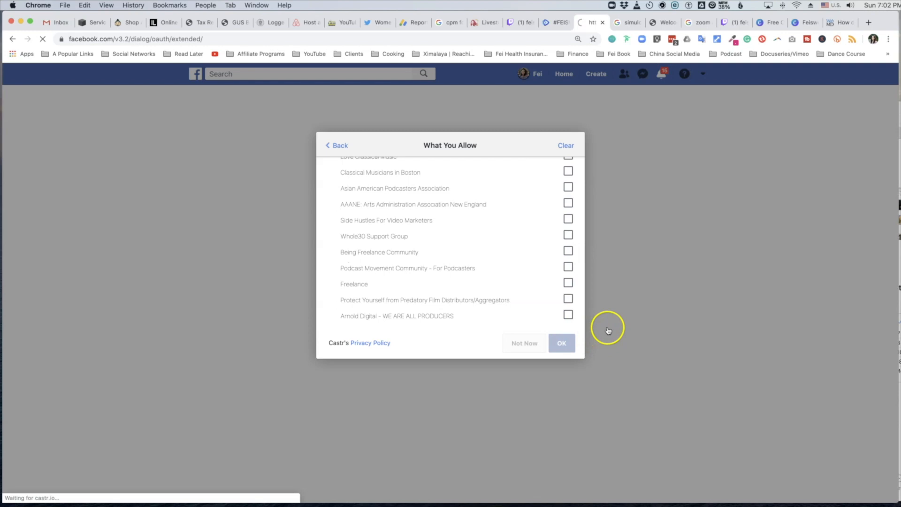
left_click(561, 343)
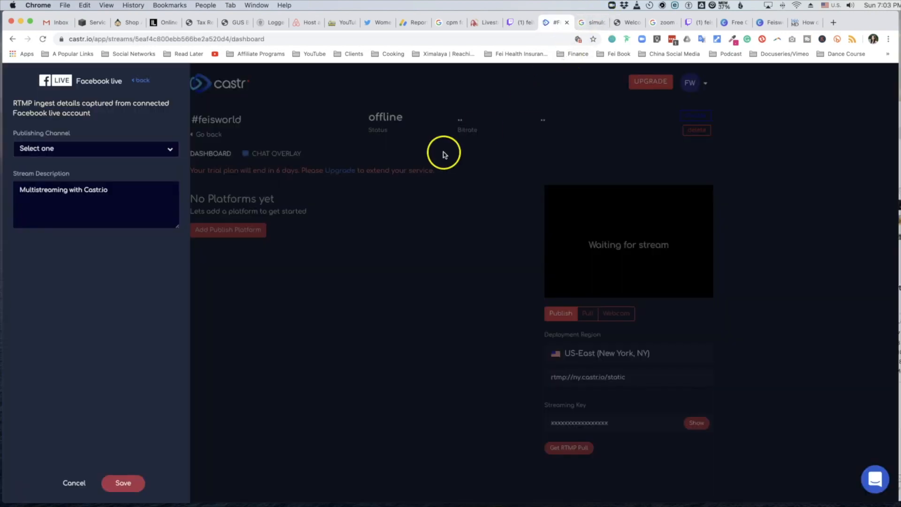
Step: Set the Facebook Live publishing channel to User Timeline and save the platform
left_click(95, 148)
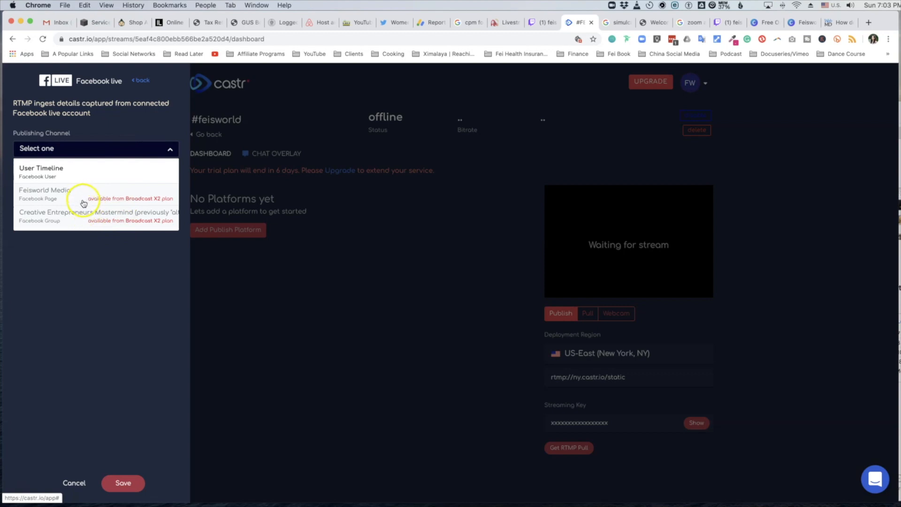
mouse_move(83, 218)
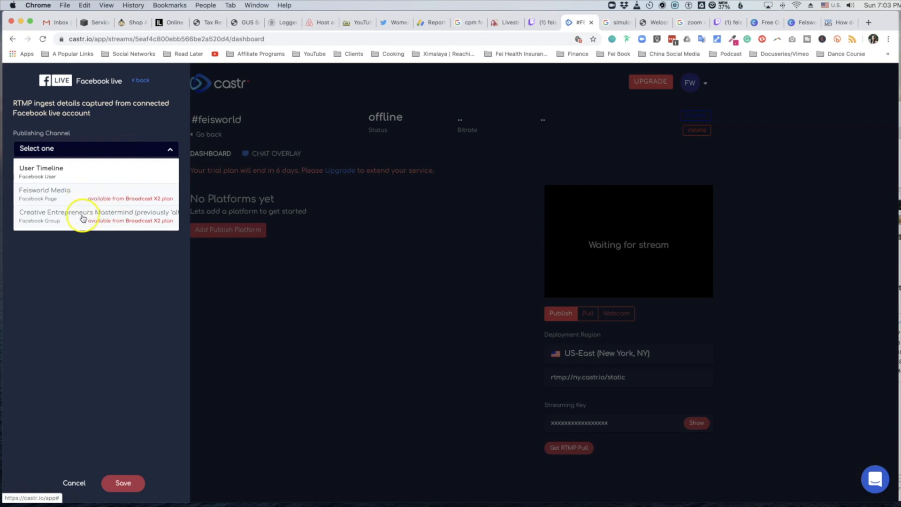
mouse_move(80, 222)
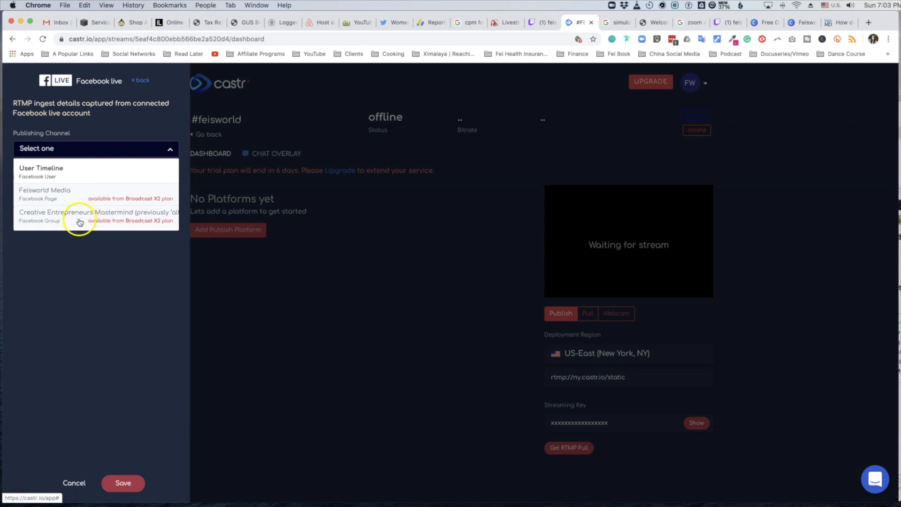
mouse_move(143, 216)
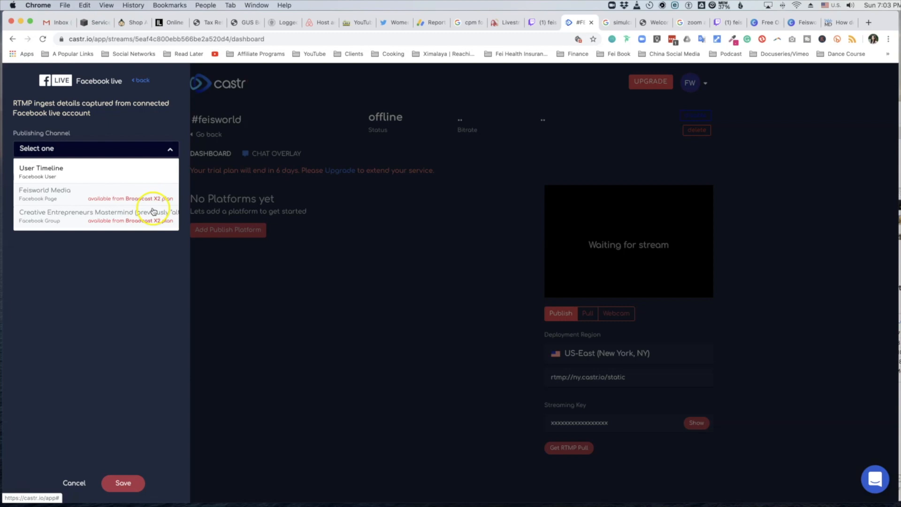
left_click(41, 171)
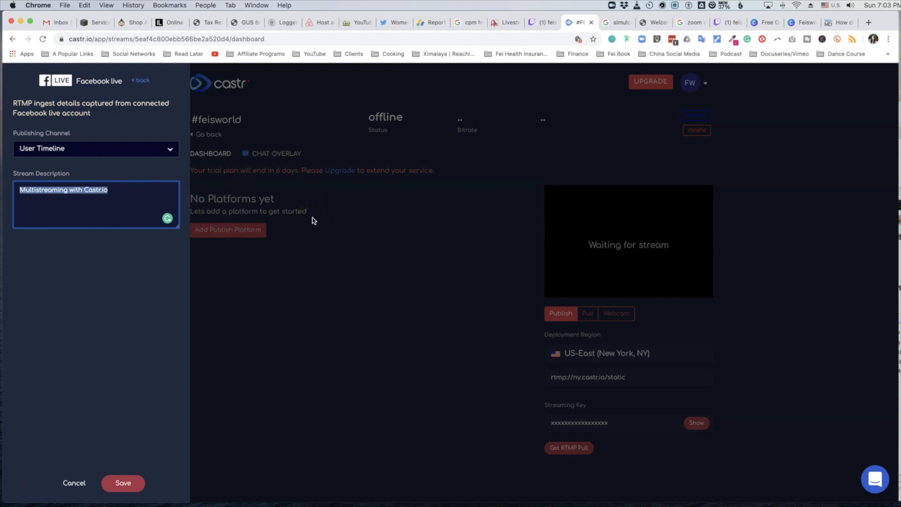
left_click(122, 483)
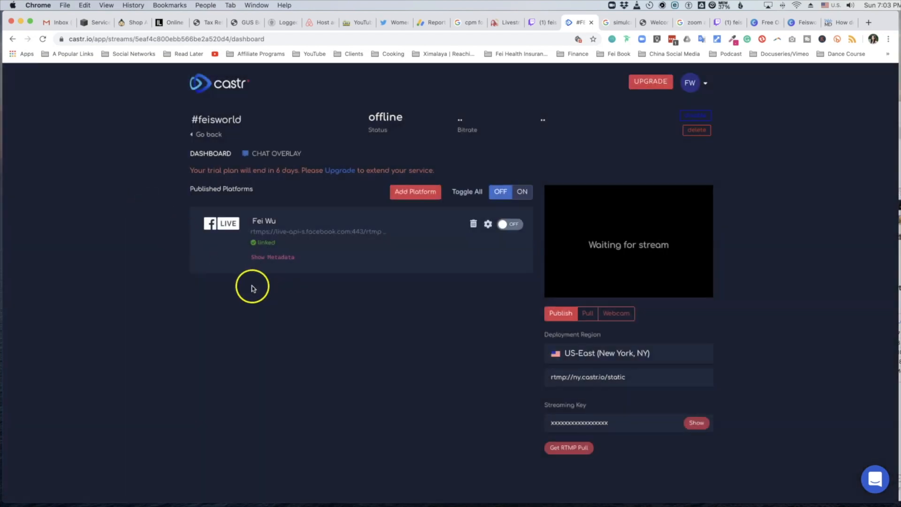
Step: Switch on Facebook Live publishing for the #feisworld stream
left_click(521, 191)
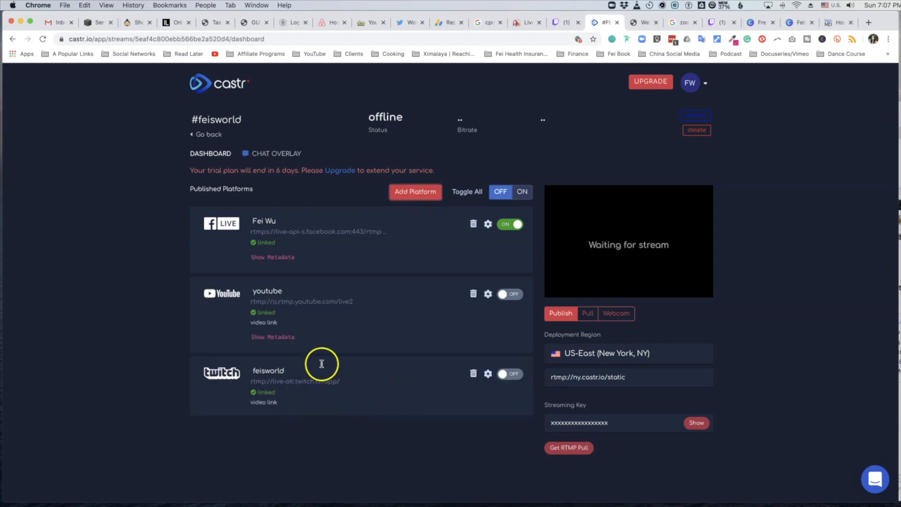
mouse_move(230, 293)
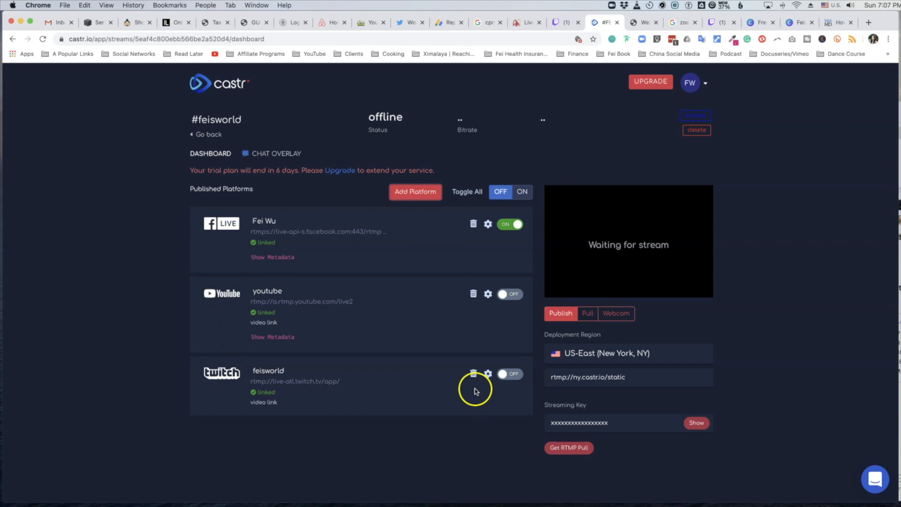
mouse_move(498, 441)
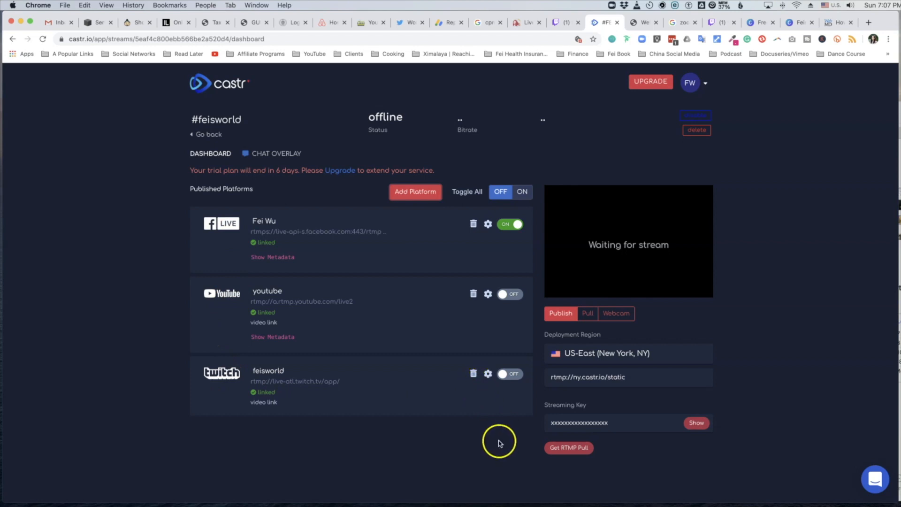
mouse_move(355, 284)
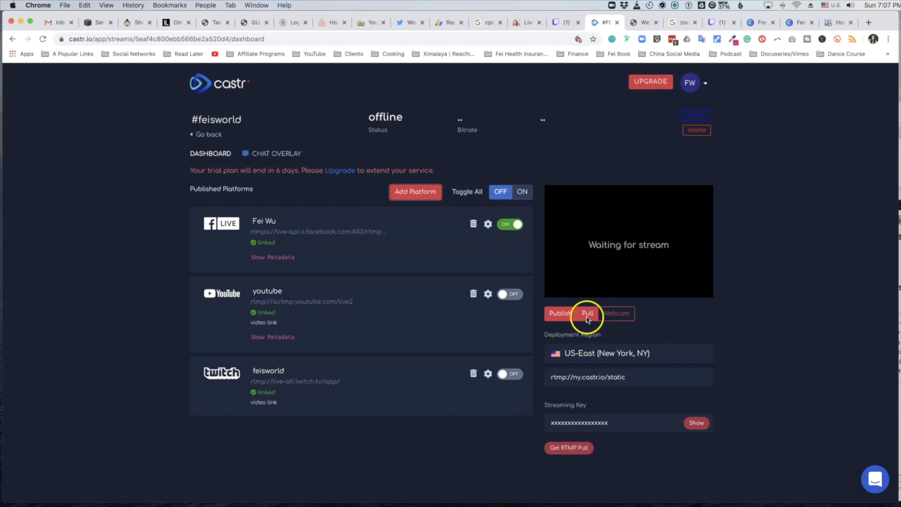
mouse_move(616, 313)
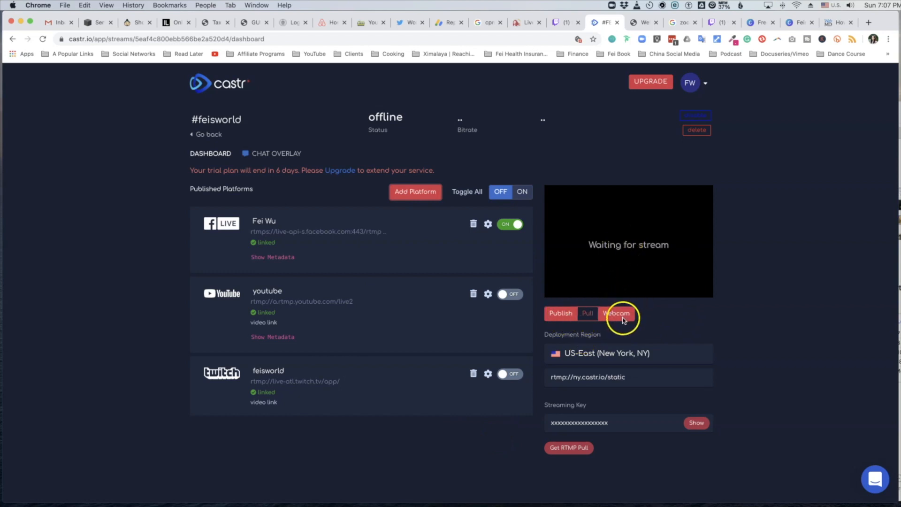
Step: Use the webcam as the stream source and allow camera and microphone access
left_click(615, 313)
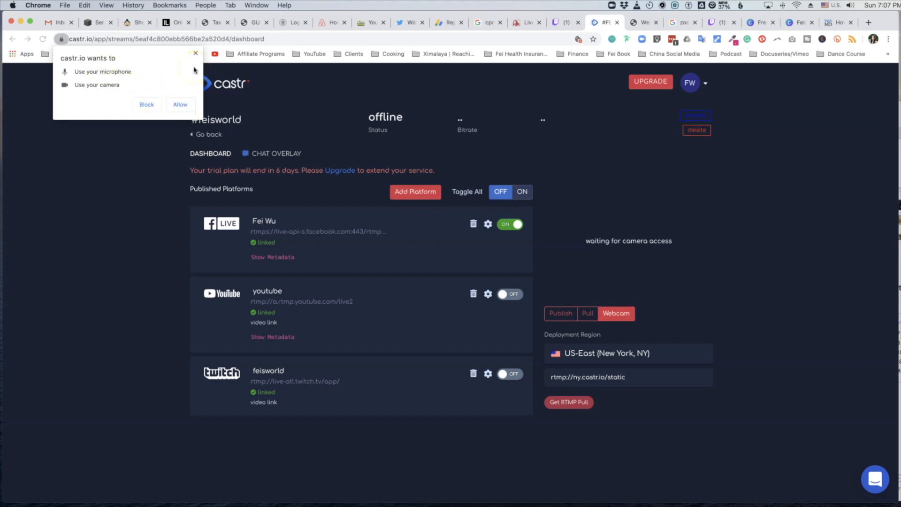
mouse_move(164, 68)
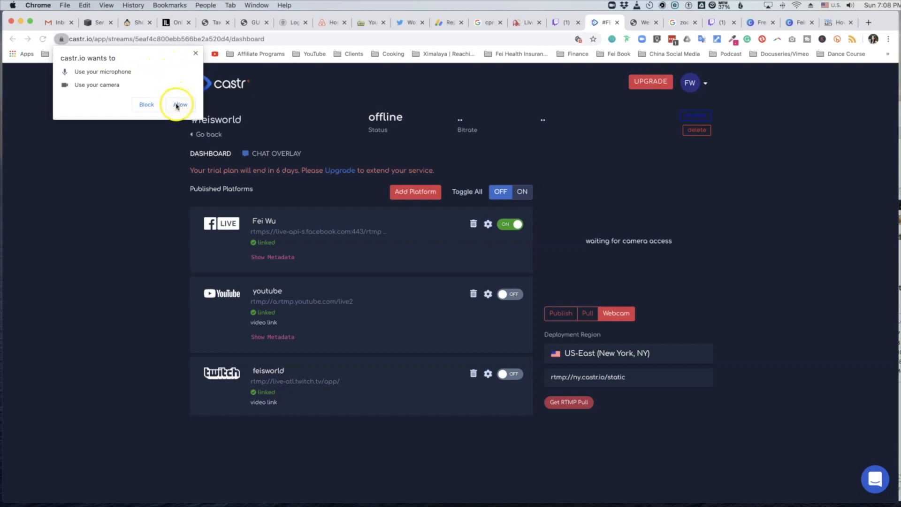
left_click(180, 104)
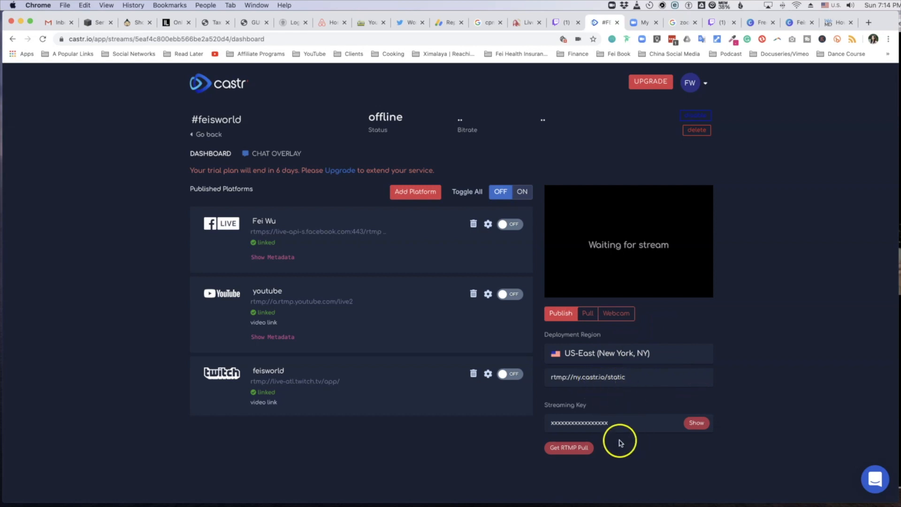
mouse_move(620, 434)
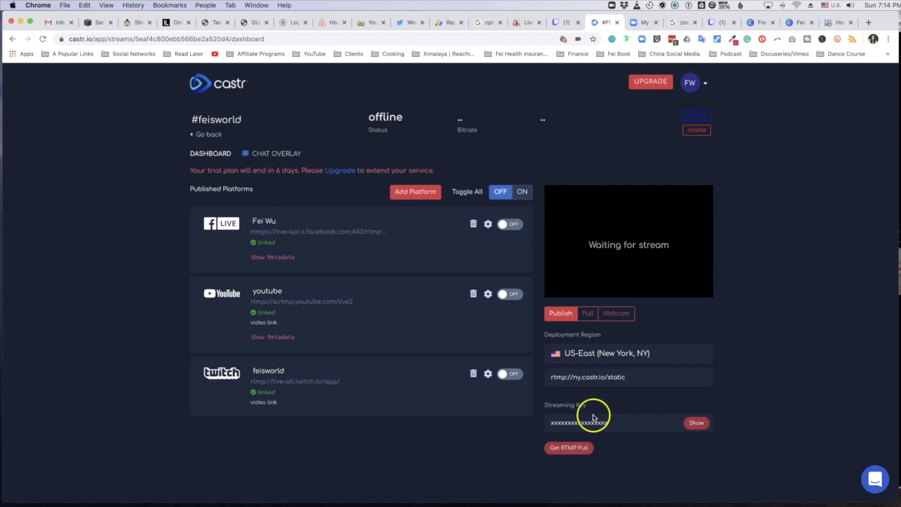
Step: Switch from the Castr dashboard to the Zoom web settings tab
left_click(643, 22)
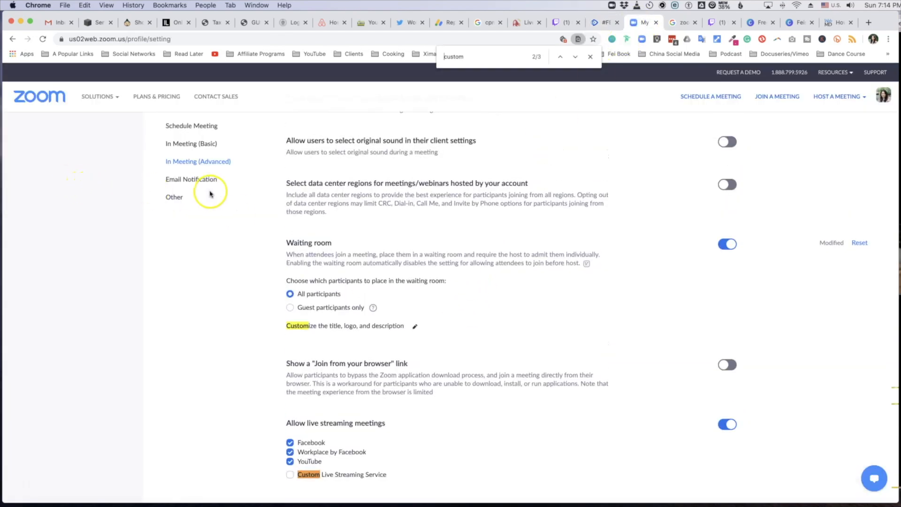
Step: Tick Custom Live Streaming Service under Allow live streaming meetings
left_click(191, 142)
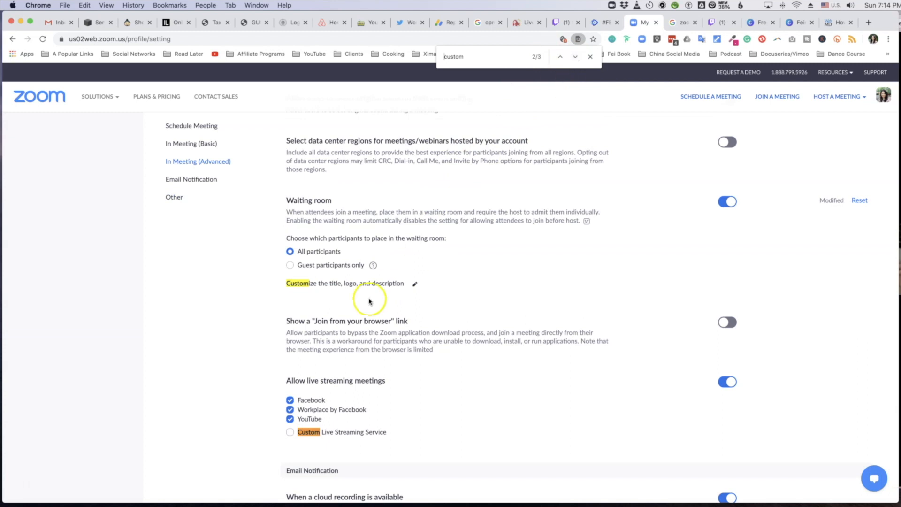
scroll("down", 3)
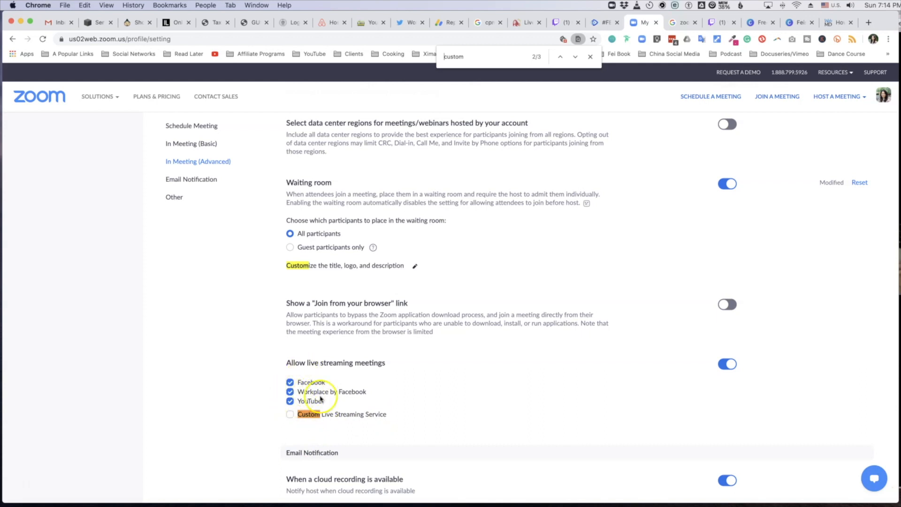
left_click(290, 414)
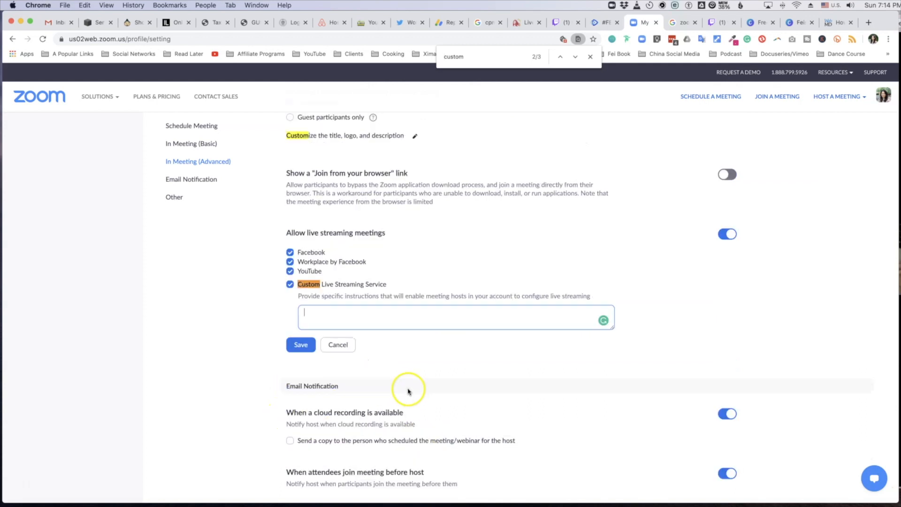
mouse_move(405, 382)
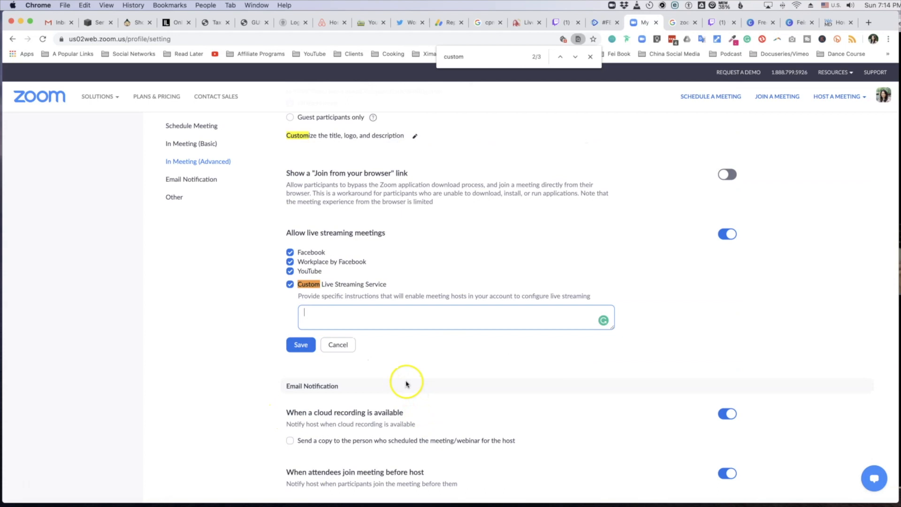
mouse_move(419, 358)
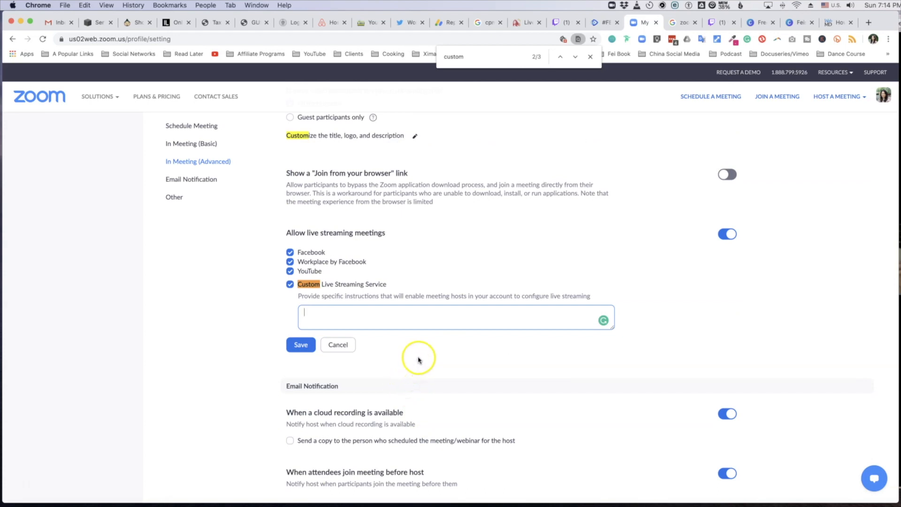
mouse_move(347, 310)
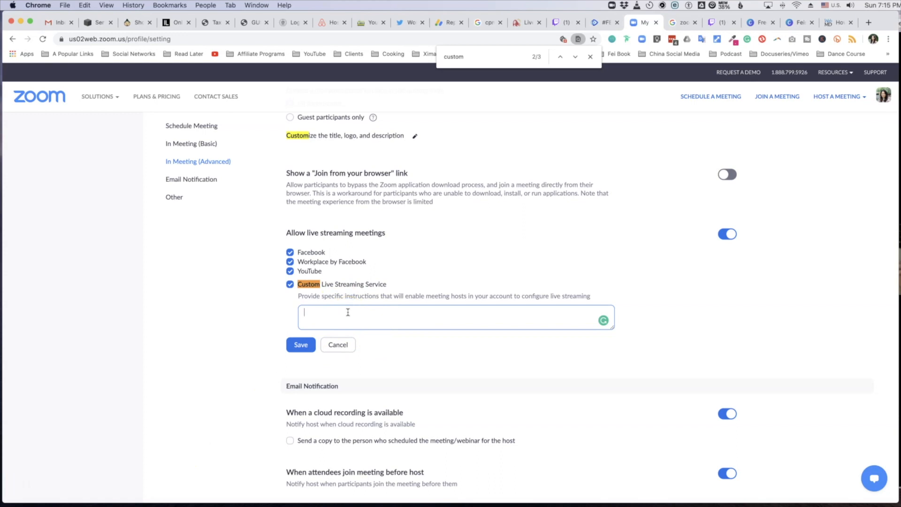
Step: Check the Castr dashboard, return to Zoom settings and save the custom streaming option
left_click(629, 22)
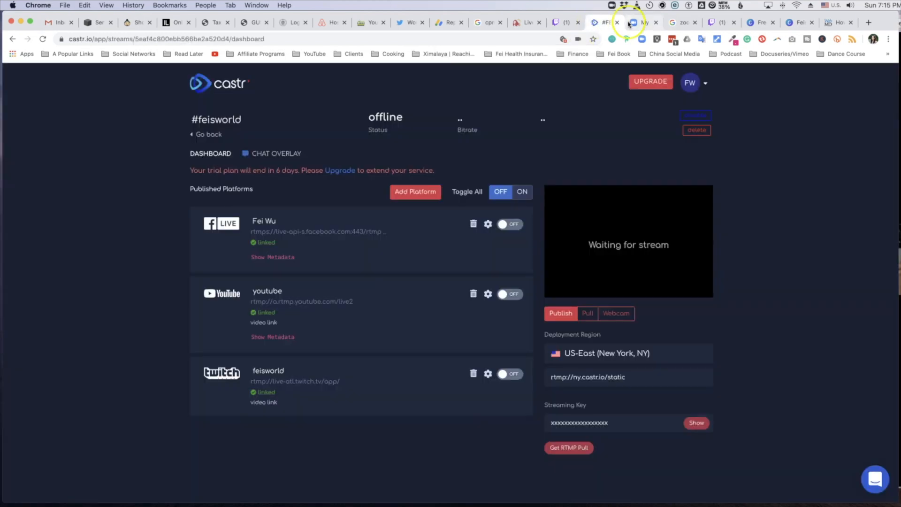
mouse_move(607, 405)
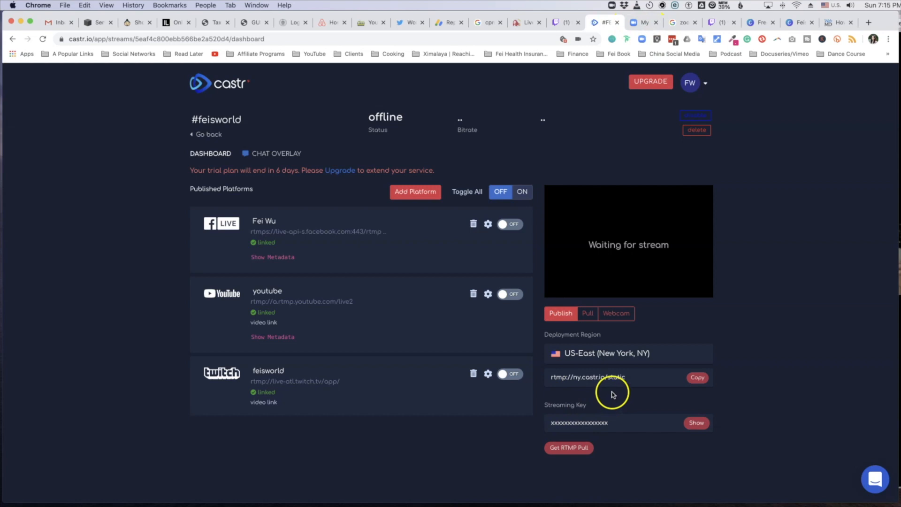
mouse_move(630, 376)
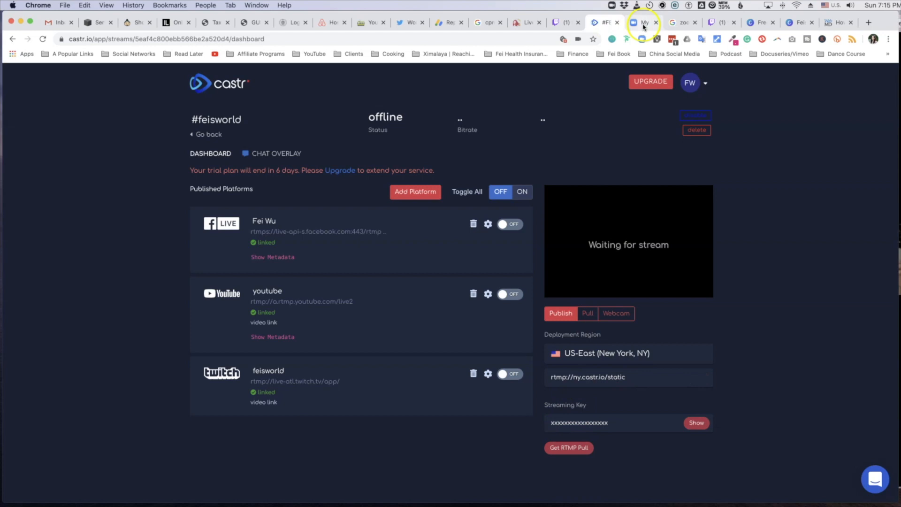
left_click(642, 22)
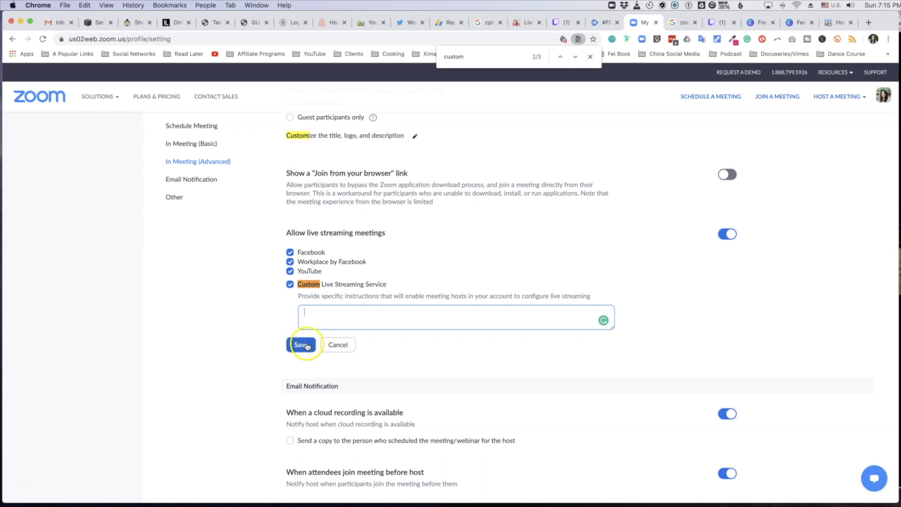
left_click(301, 345)
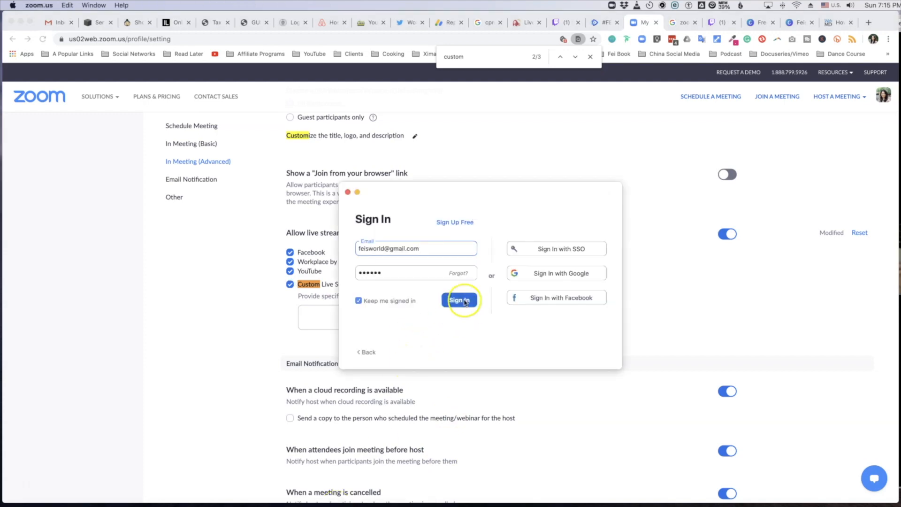
Step: Sign in to Zoom, start a new meeting and choose Live on Custom Live Streaming Service
left_click(459, 300)
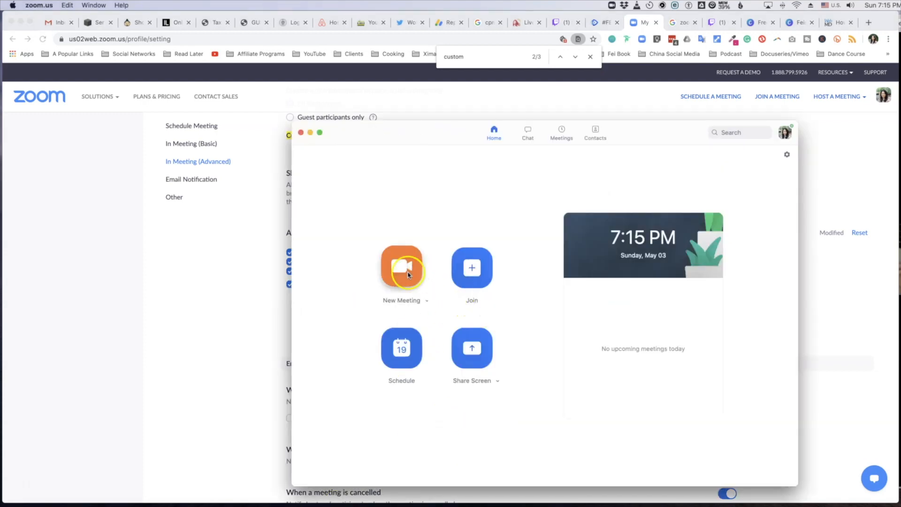
left_click(401, 268)
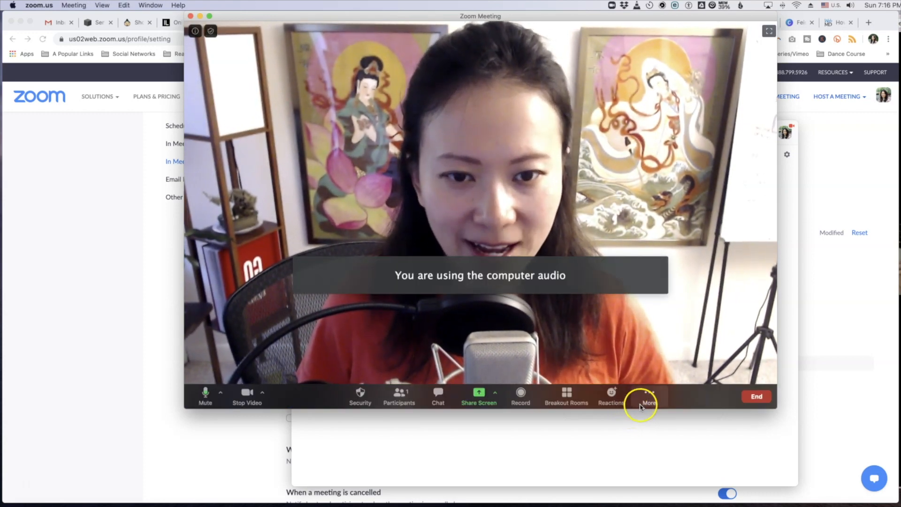
left_click(649, 396)
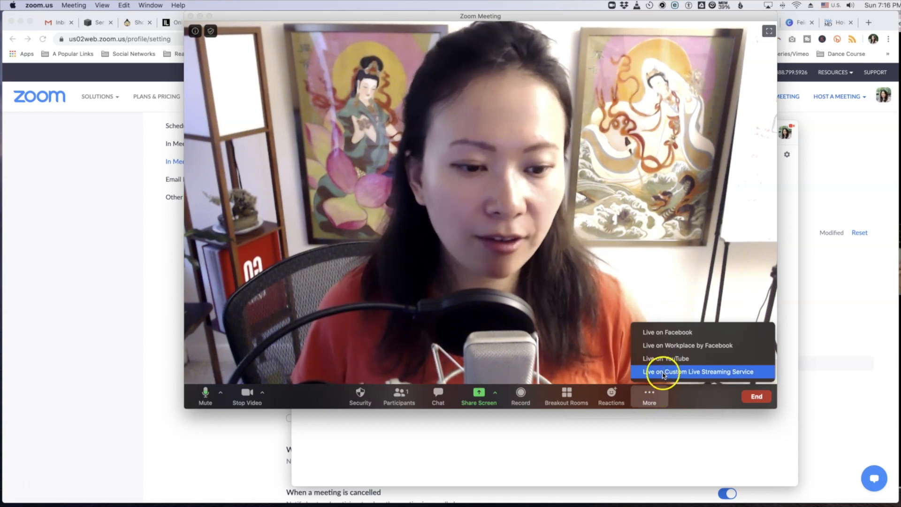
left_click(697, 372)
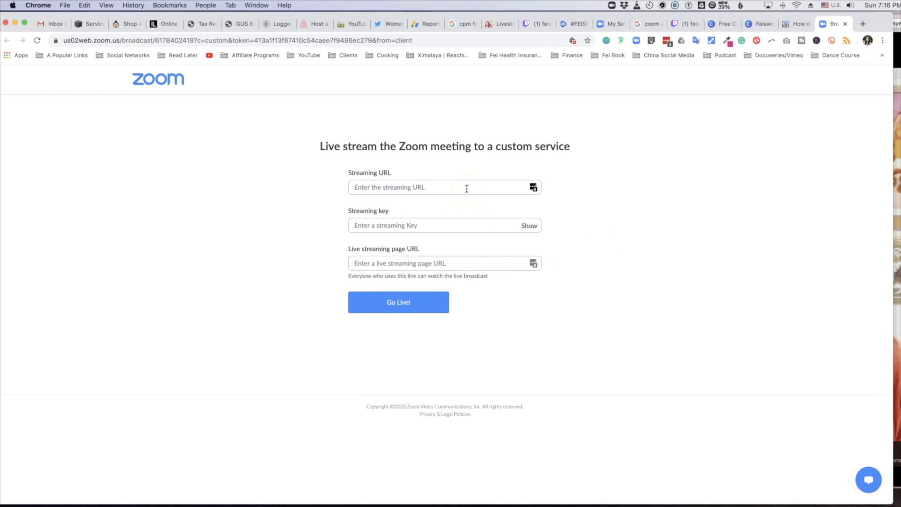
mouse_move(467, 239)
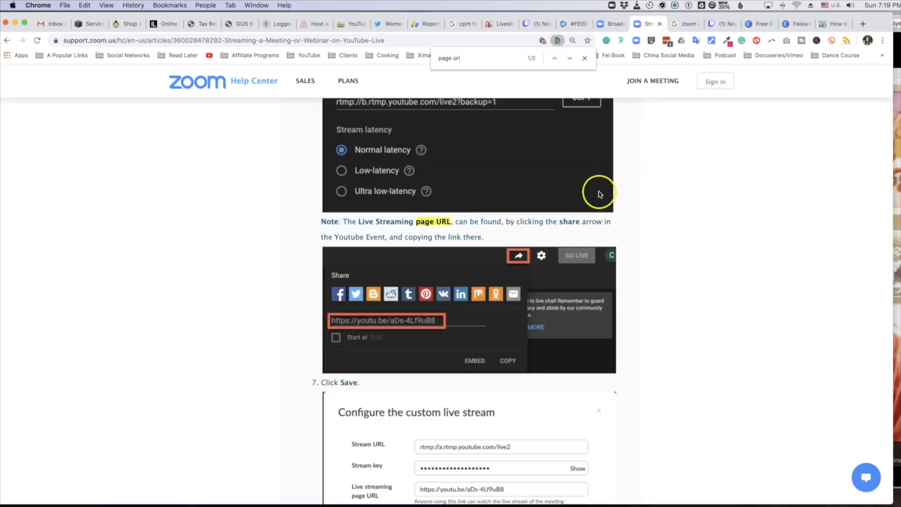
mouse_move(684, 256)
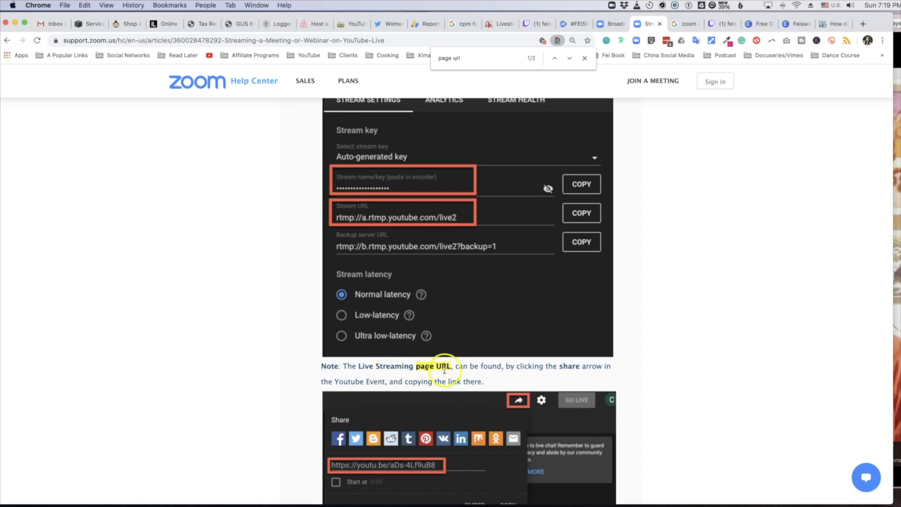
Step: Scroll through the Zoom Help Center article's custom live stream steps
scroll("down", 3)
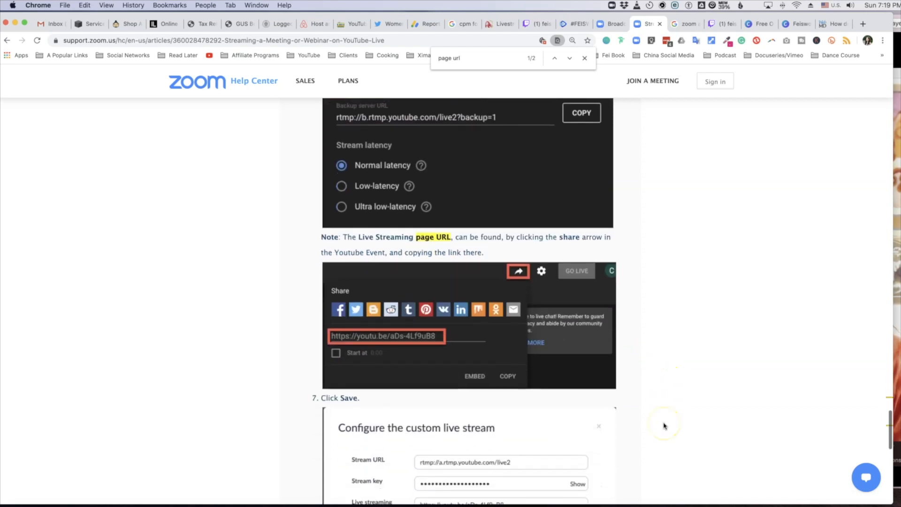
mouse_move(594, 343)
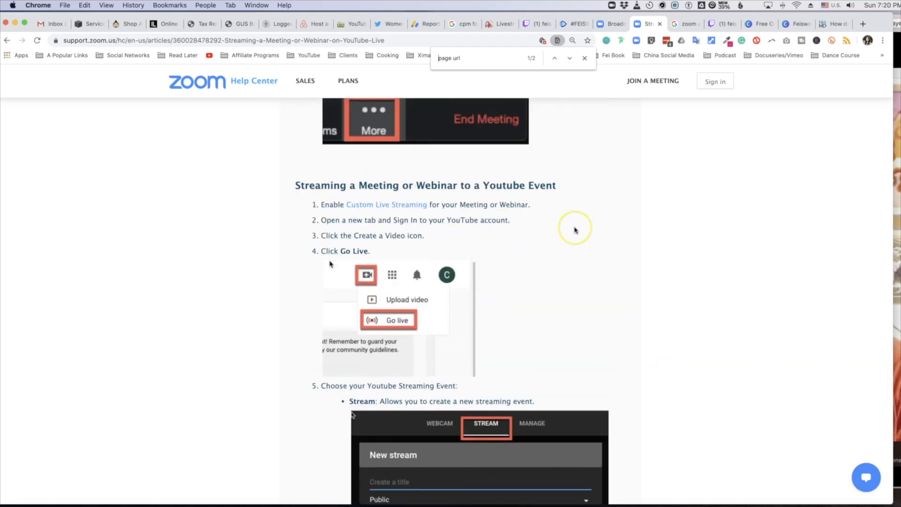
mouse_move(583, 363)
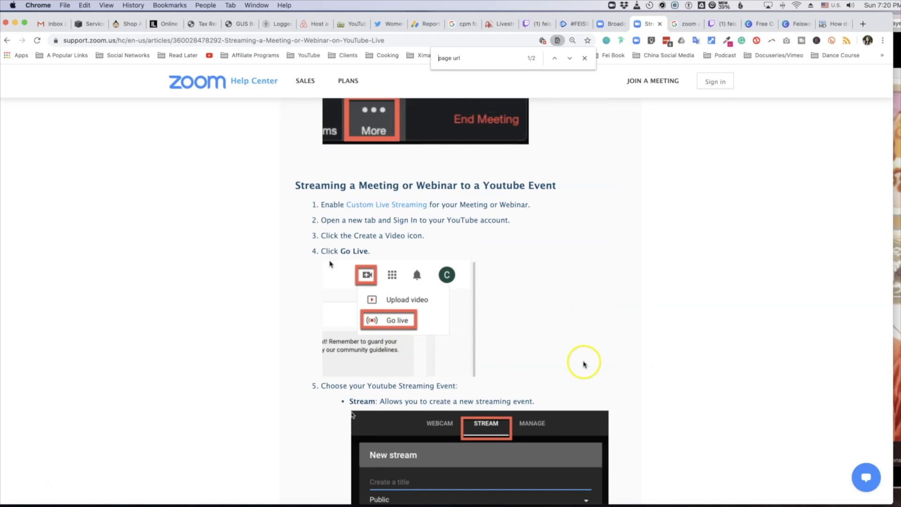
scroll("down", 3)
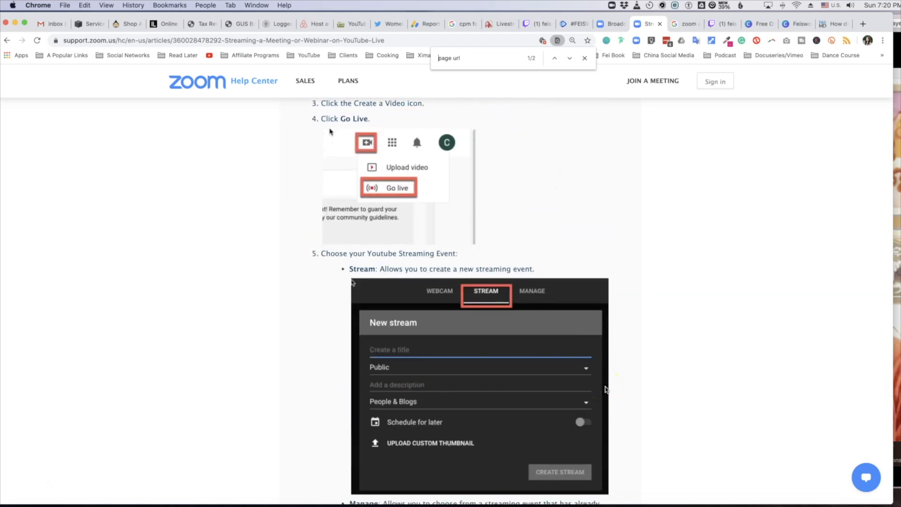
scroll("down", 3)
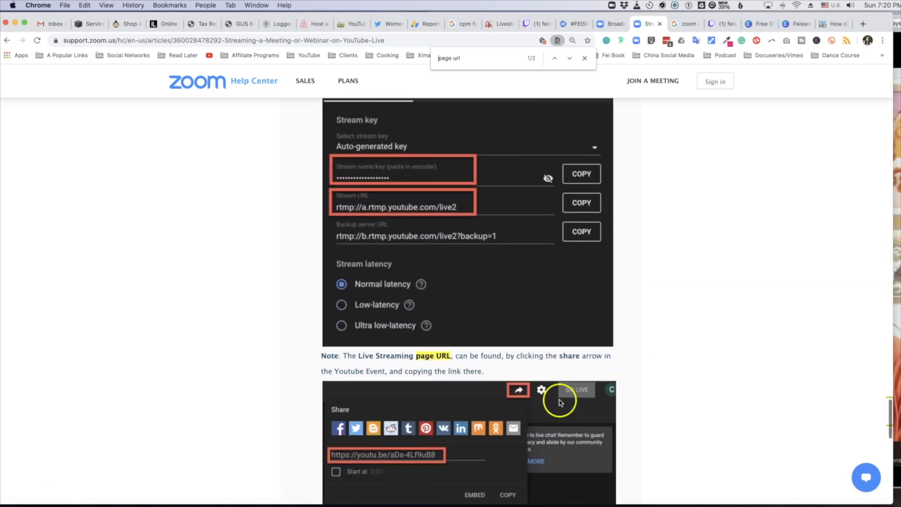
scroll("down", 3)
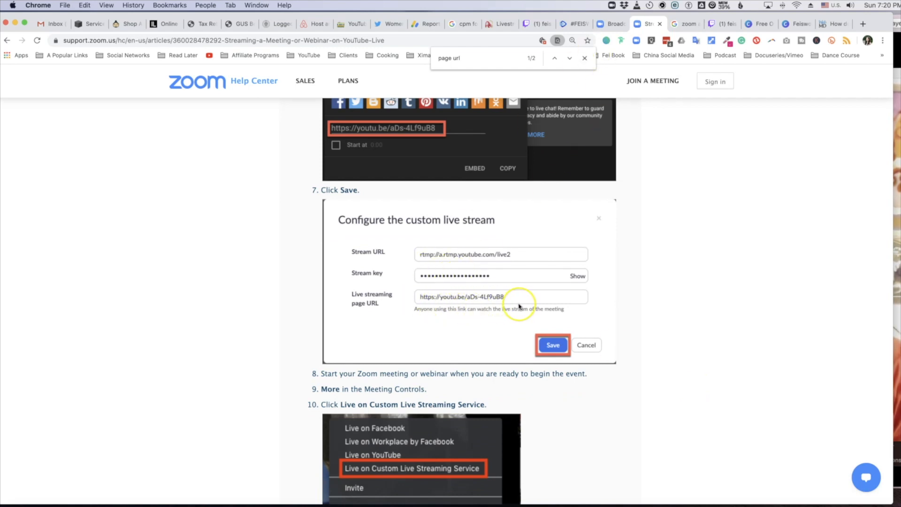
mouse_move(395, 253)
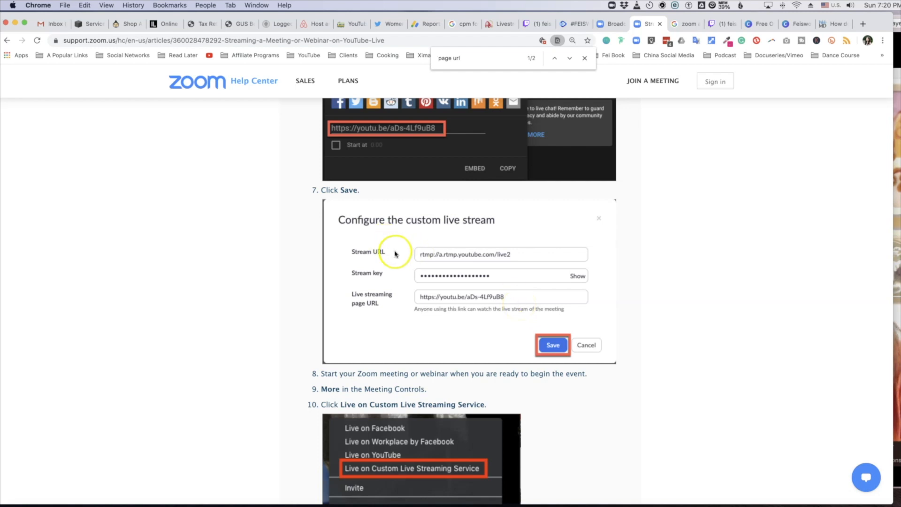
Step: Review Zoom's custom service form, then switch to the #feisworld Castr dashboard
left_click(611, 24)
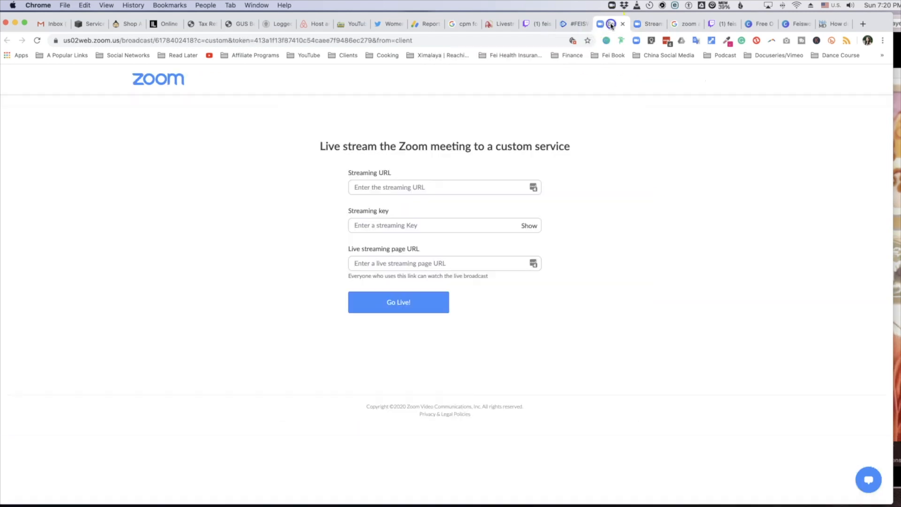
left_click(576, 25)
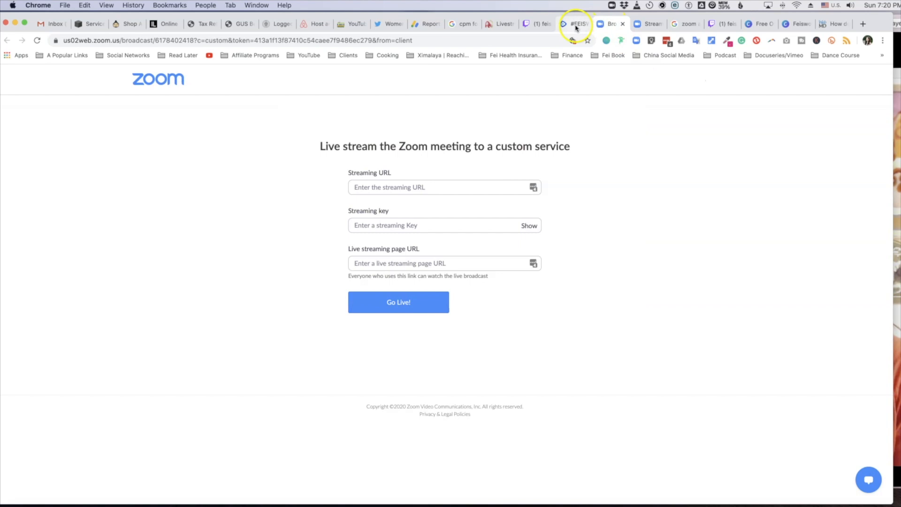
left_click(574, 23)
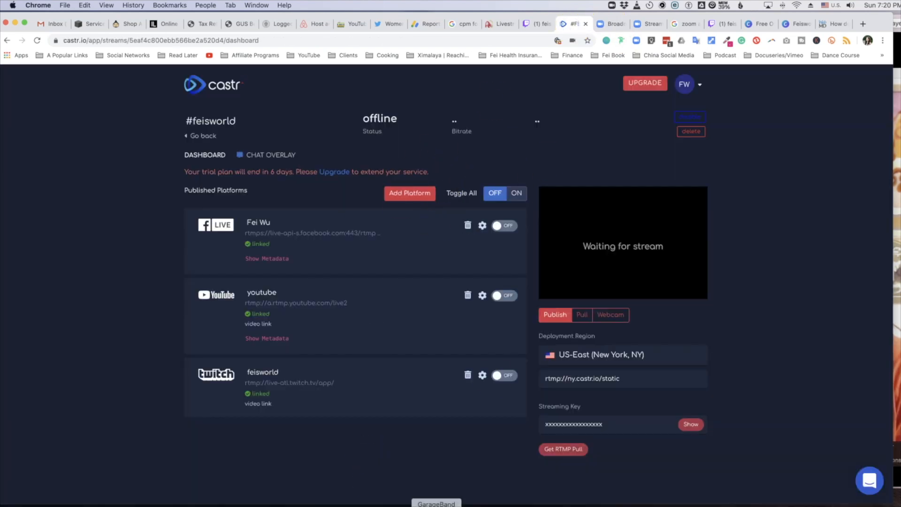
mouse_move(481, 421)
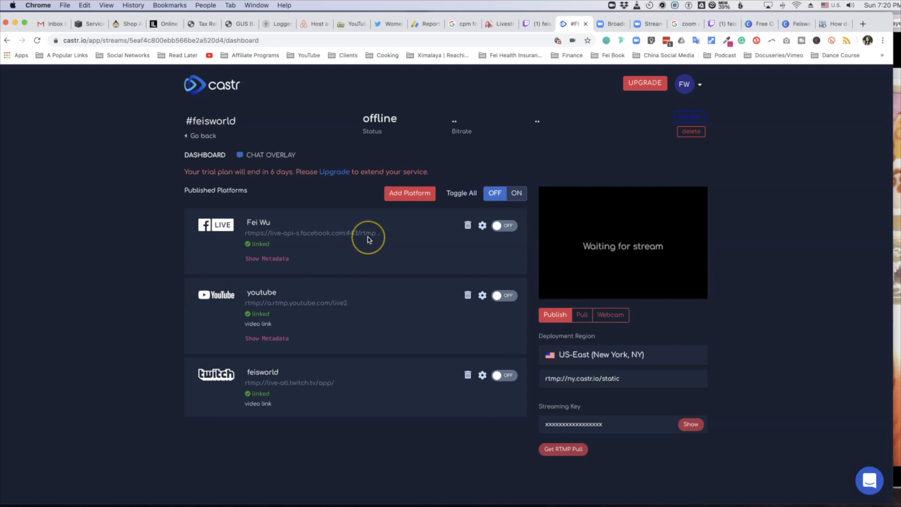
mouse_move(395, 249)
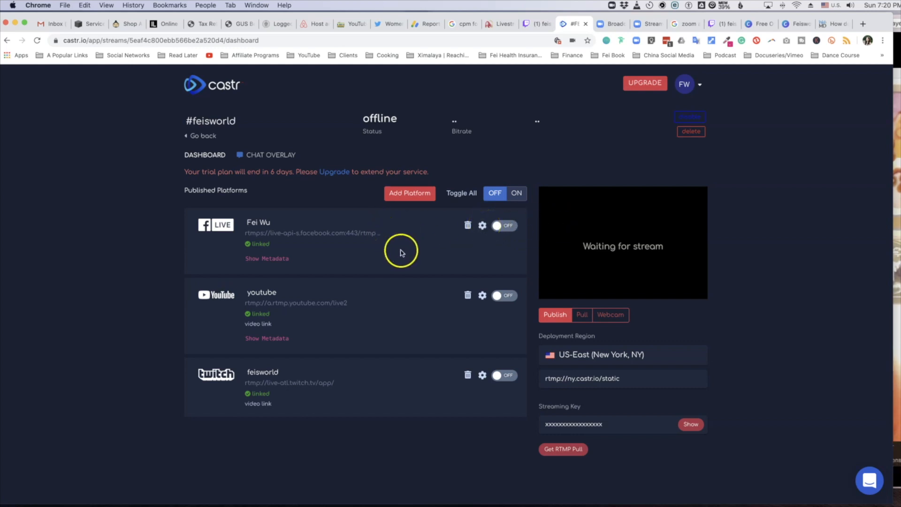
Step: Rename the Facebook Live destination to note '(Only Me)' and open Castr's Zoom integration article
left_click(482, 224)
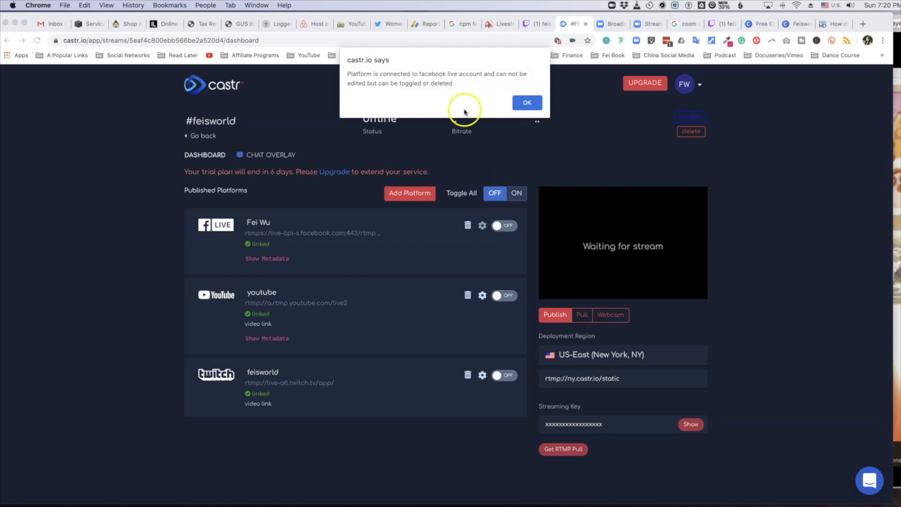
mouse_move(434, 111)
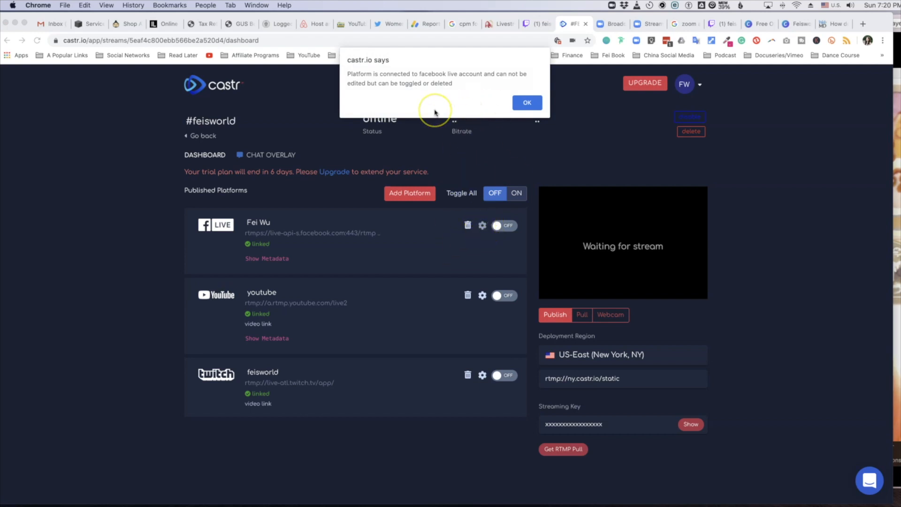
mouse_move(451, 109)
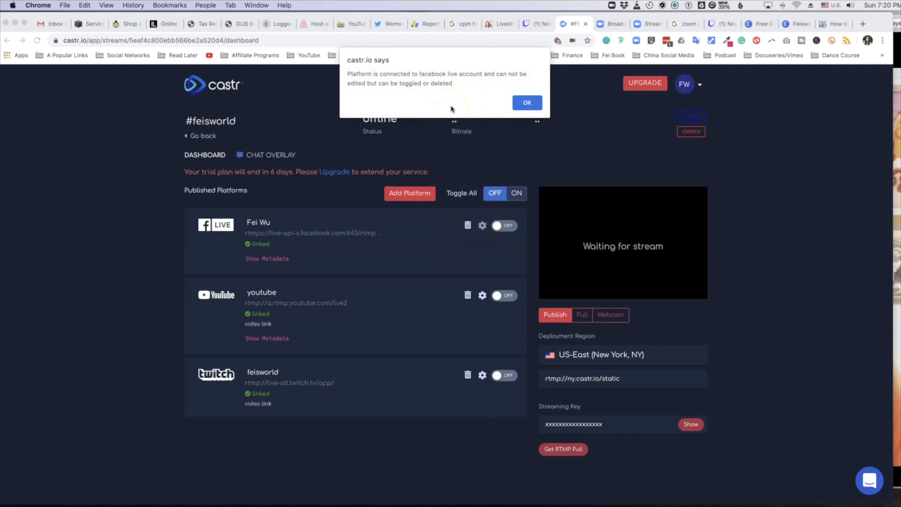
left_click(525, 102)
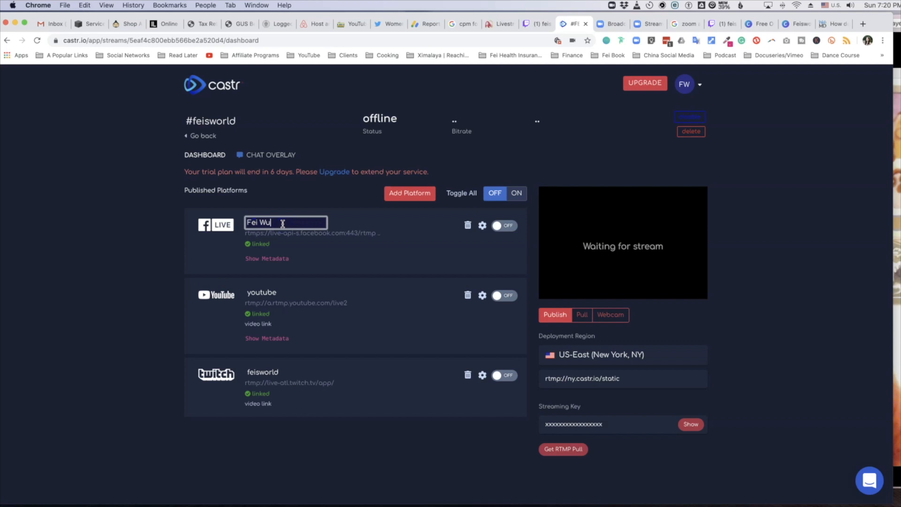
type("(Only Me")
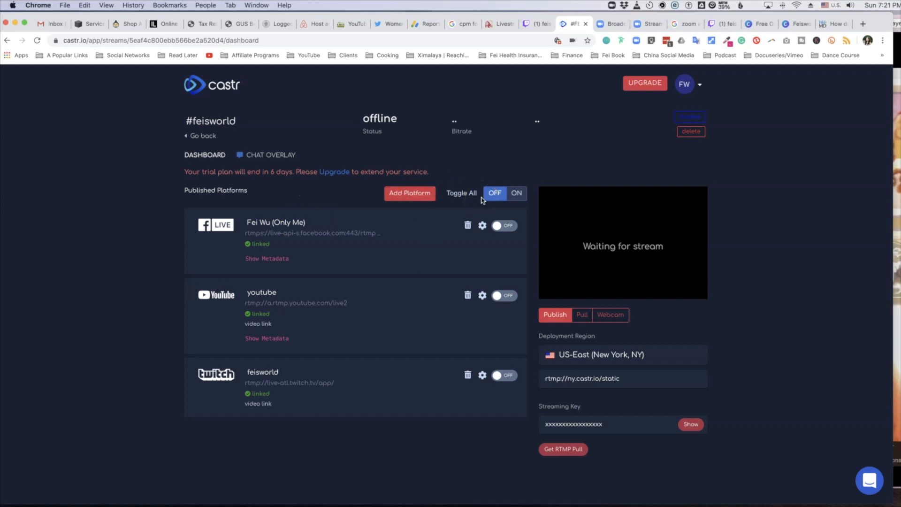
mouse_move(523, 174)
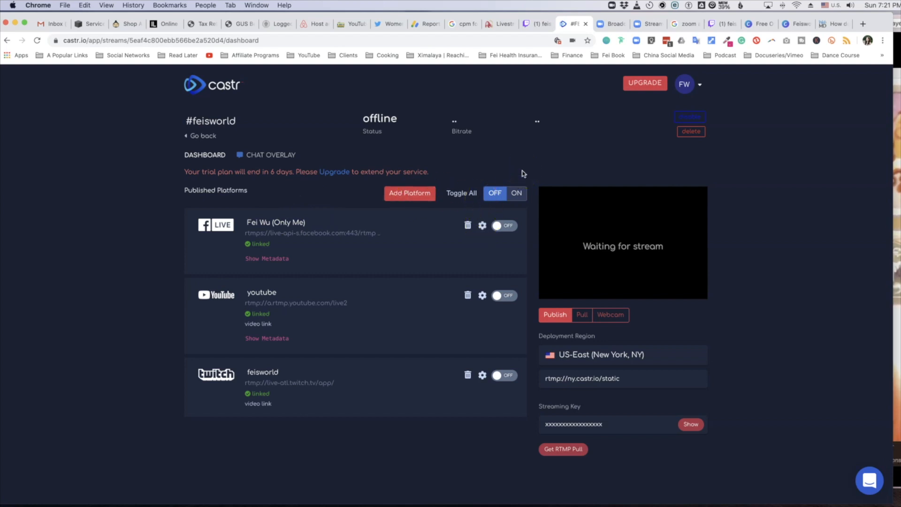
left_click(534, 24)
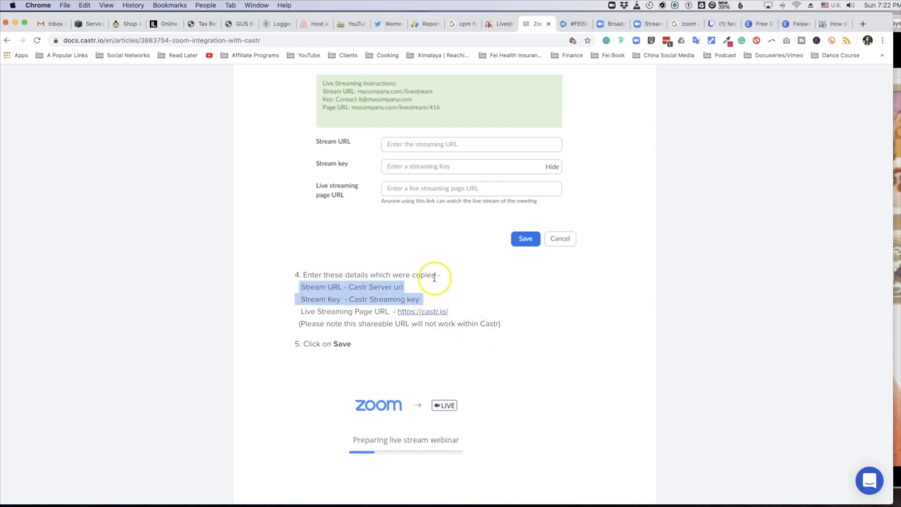
mouse_move(160, 414)
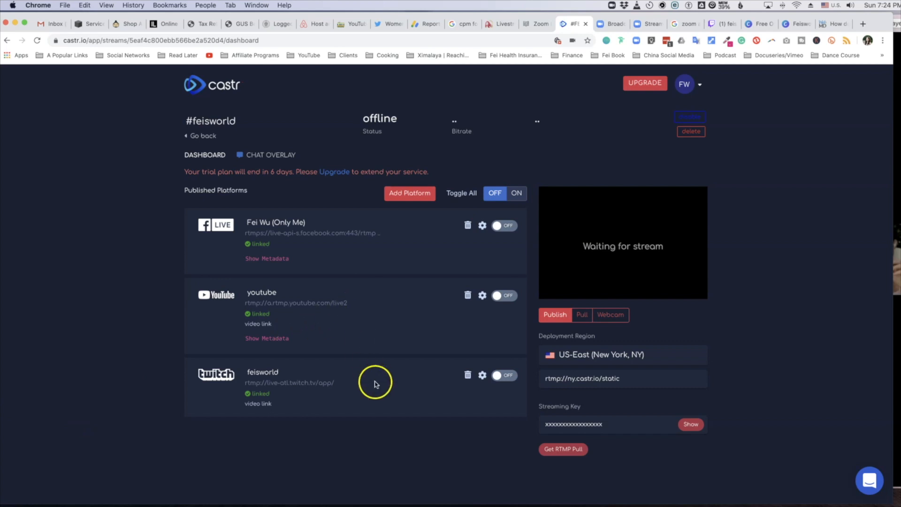
mouse_move(432, 437)
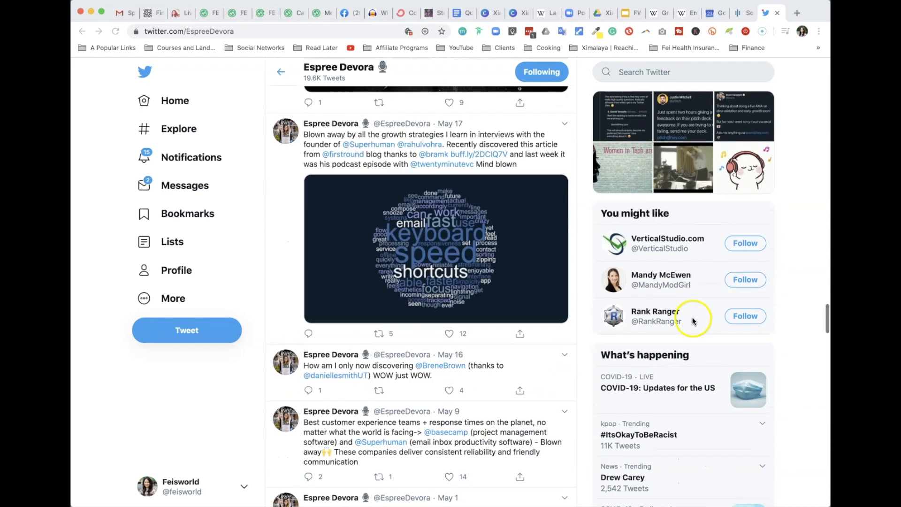
Step: Play and pause the May 1 live replay on the Twitter profile timeline
scroll("down", 3)
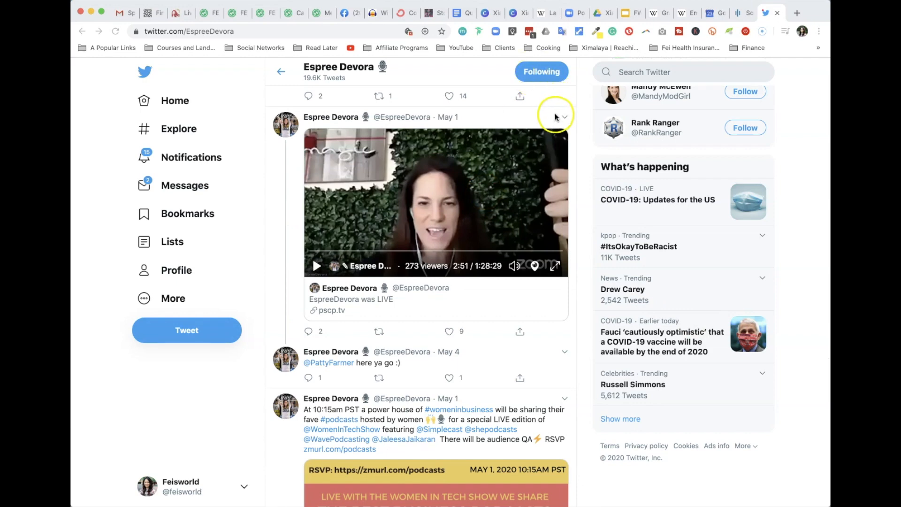
mouse_move(555, 119)
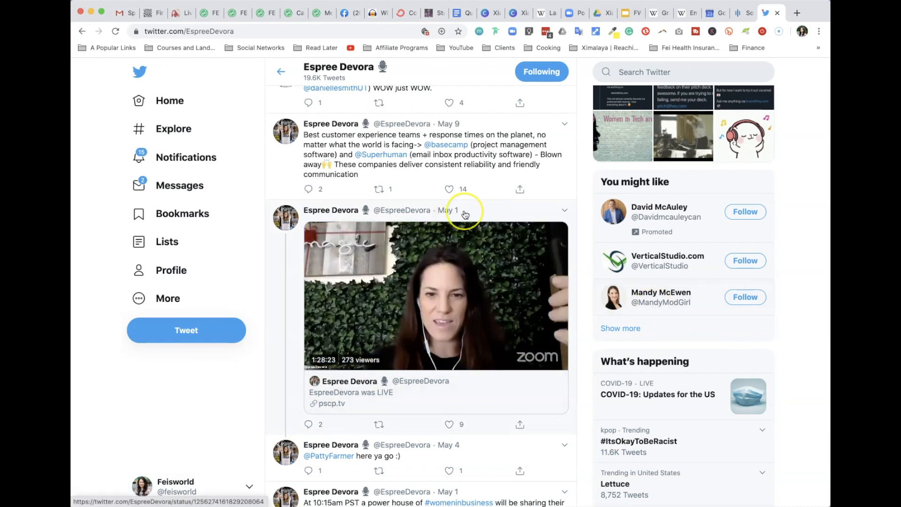
left_click(436, 295)
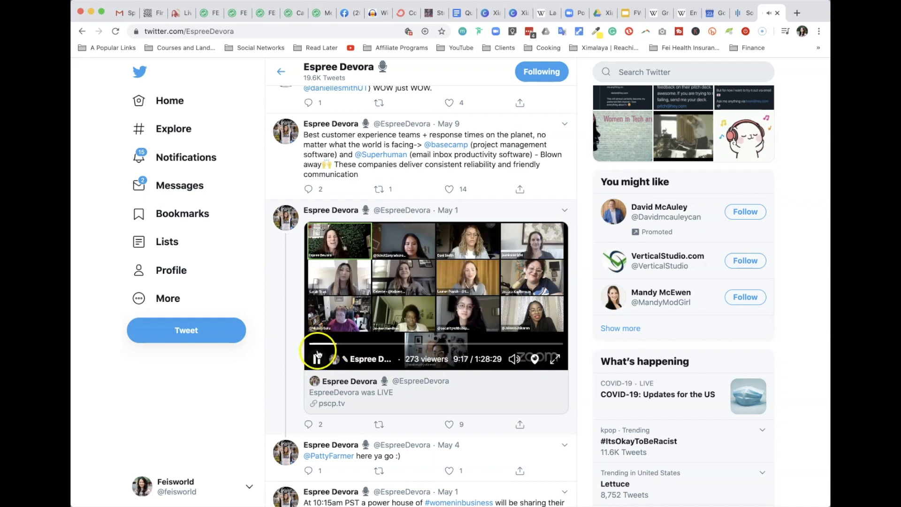
left_click(316, 358)
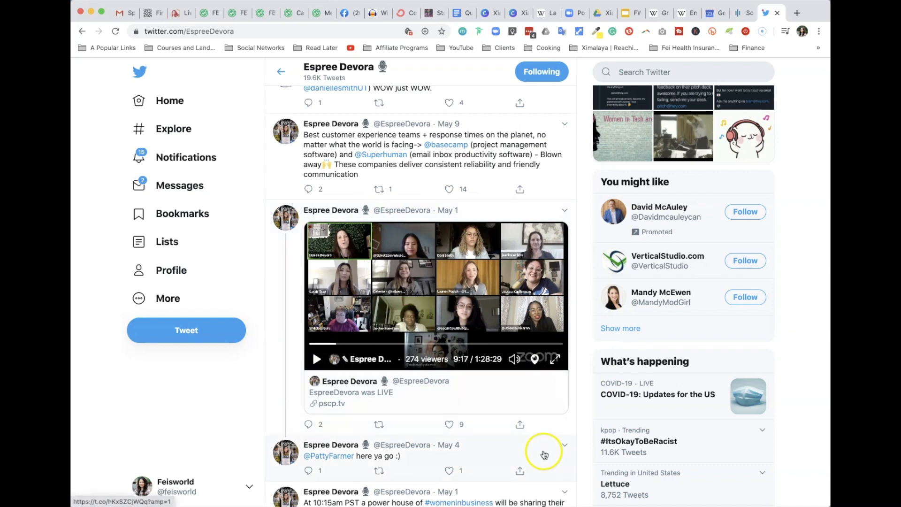
mouse_move(566, 386)
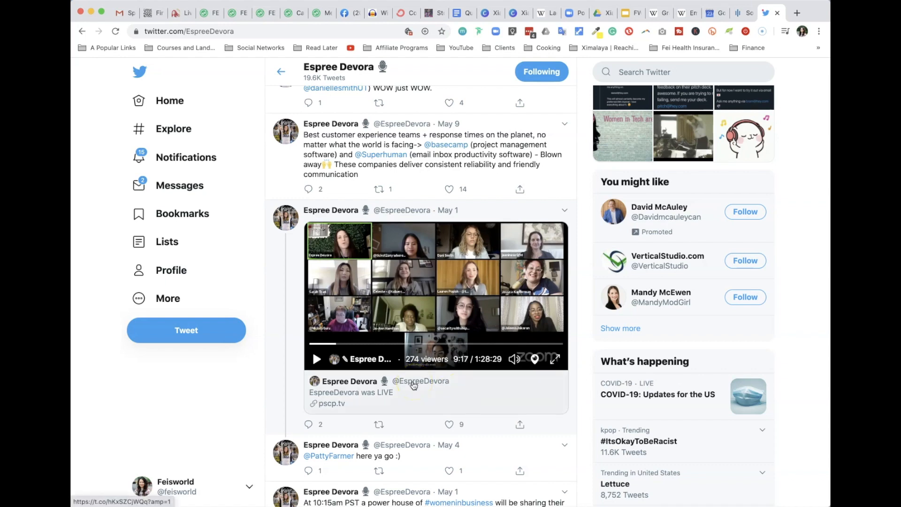
Step: Resume the replay briefly, then return to the Castr #feisworld dashboard
left_click(435, 294)
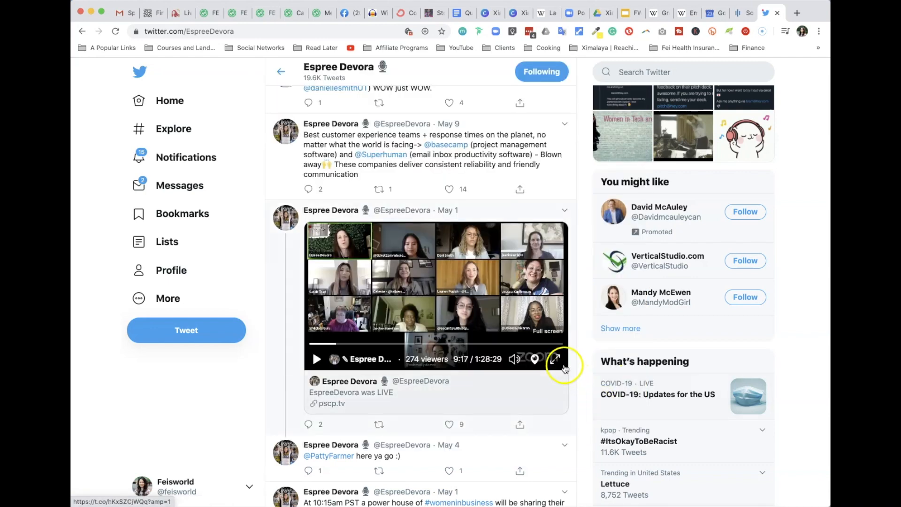
left_click(553, 358)
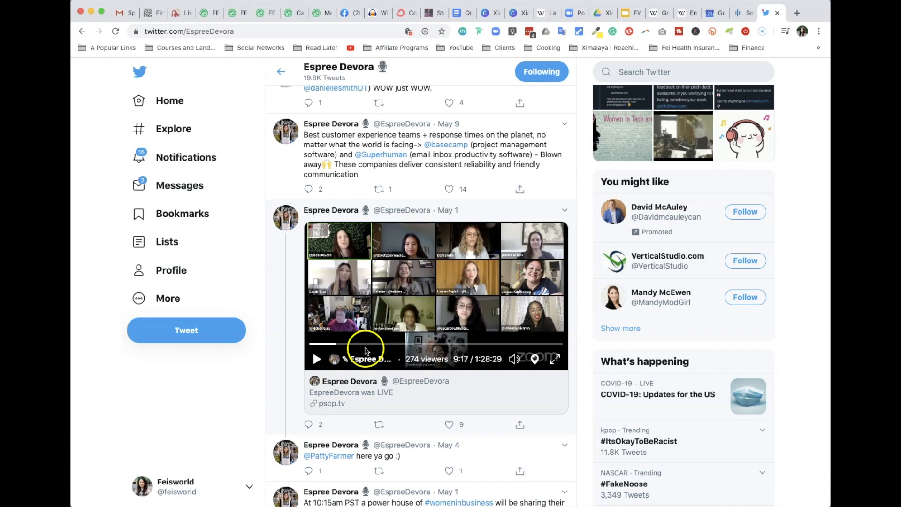
mouse_move(419, 320)
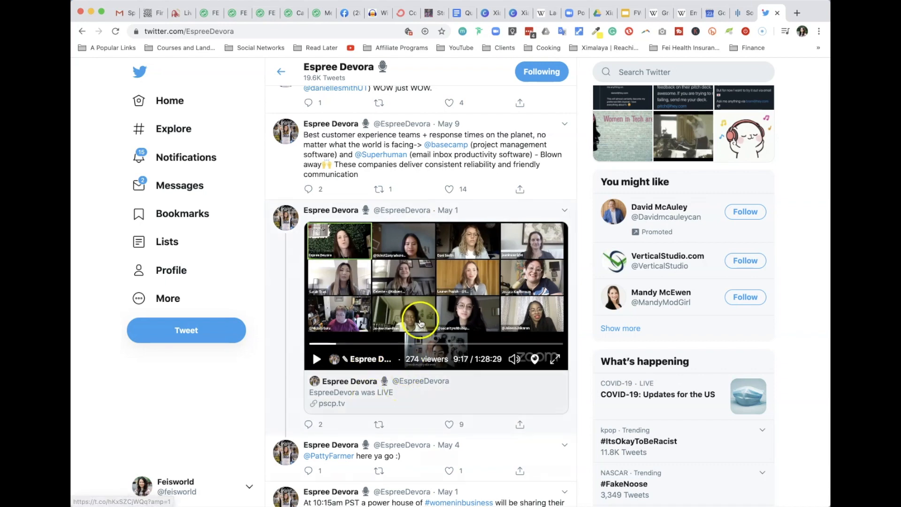
mouse_move(372, 342)
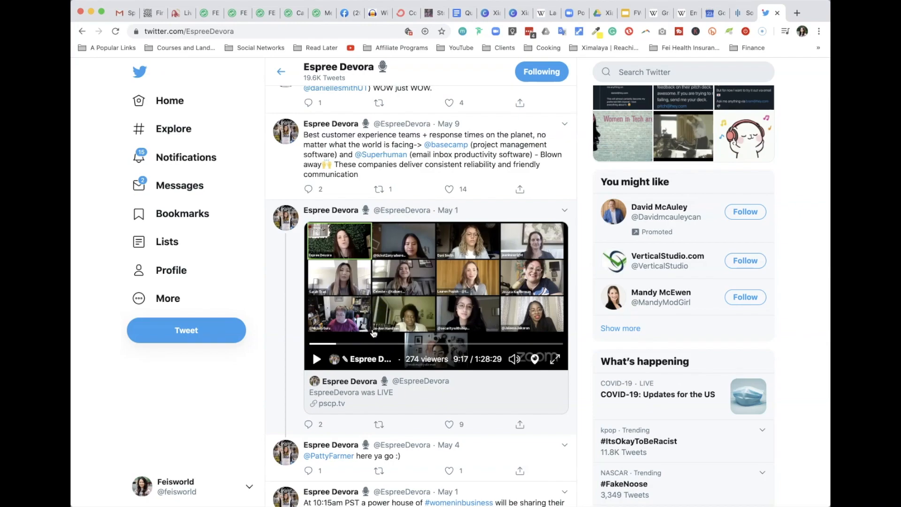
left_click(574, 24)
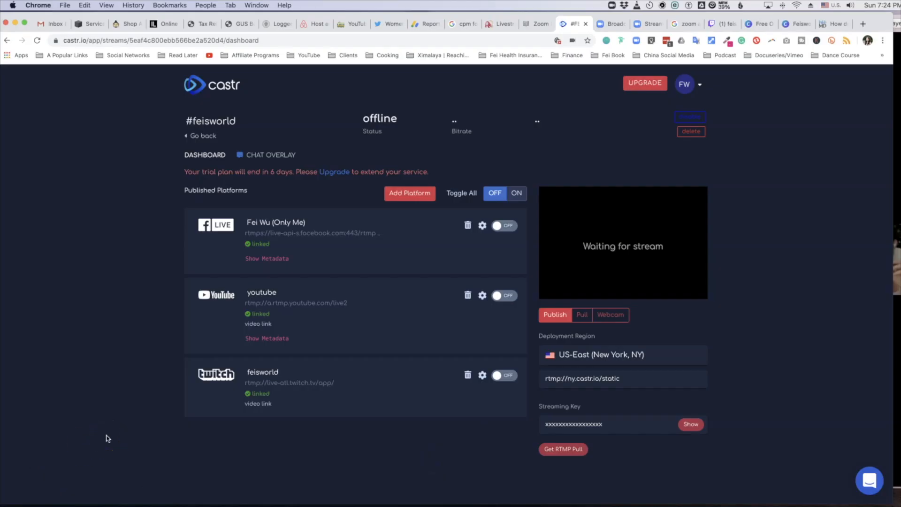